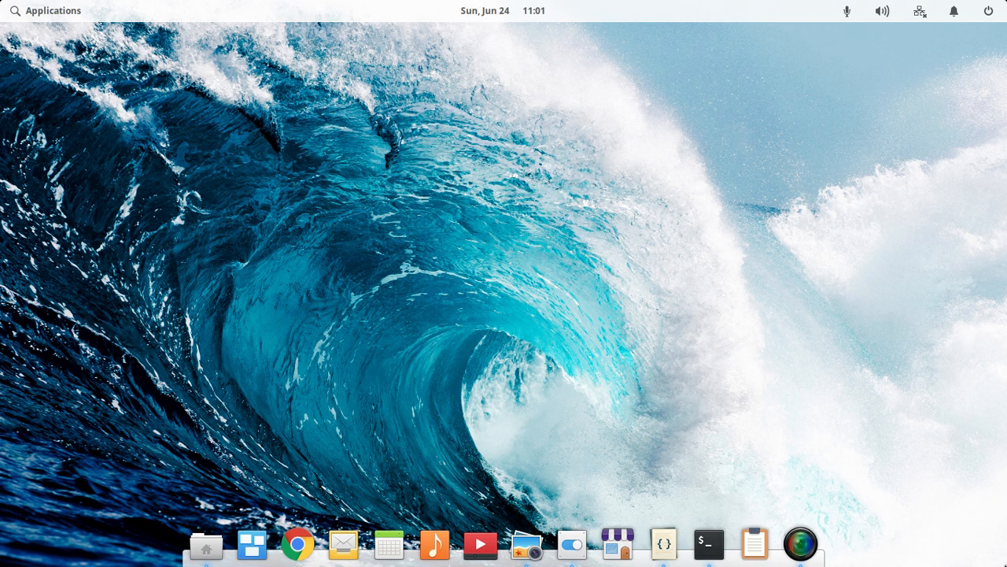
mouse_move(589, 323)
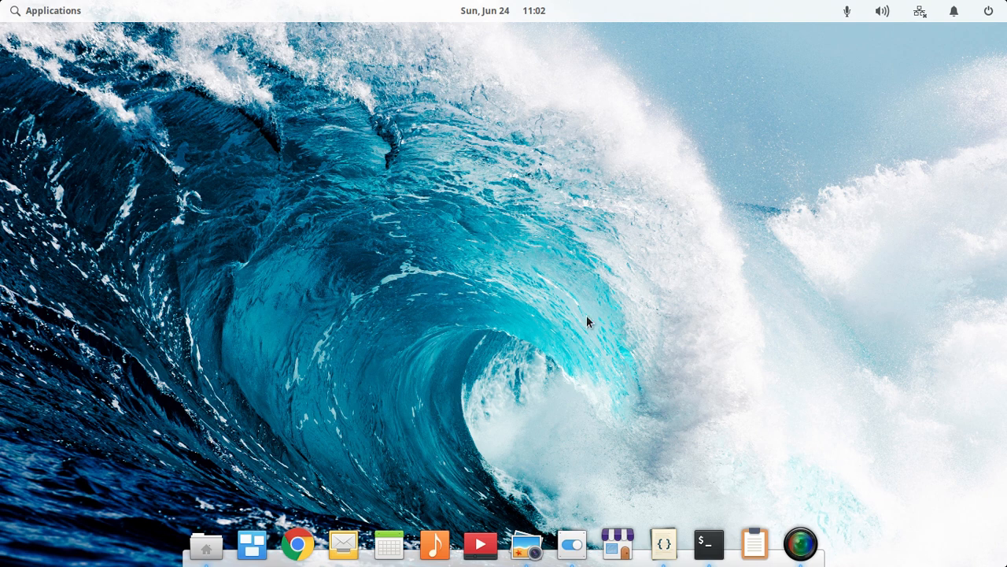
mouse_move(494, 285)
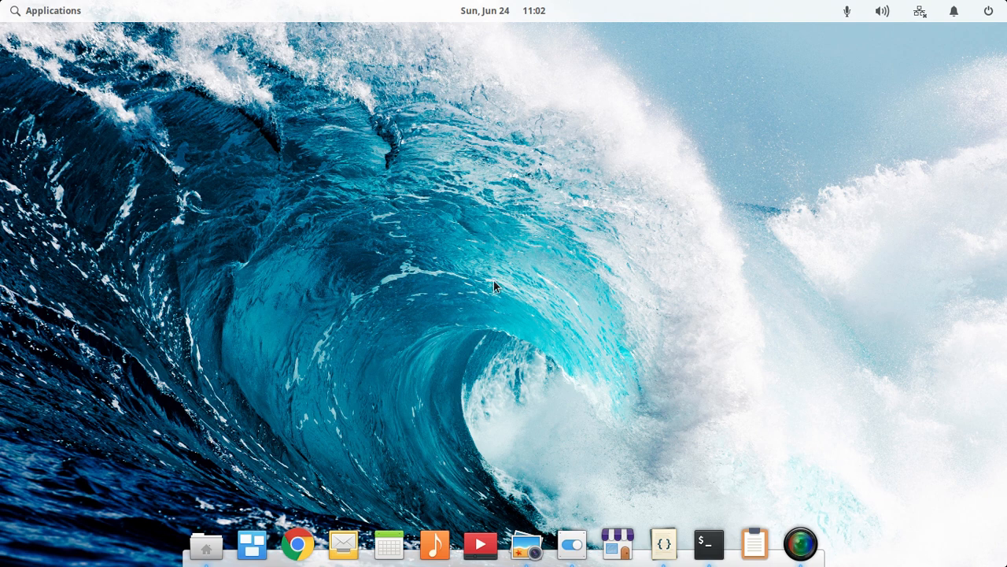
mouse_move(573, 544)
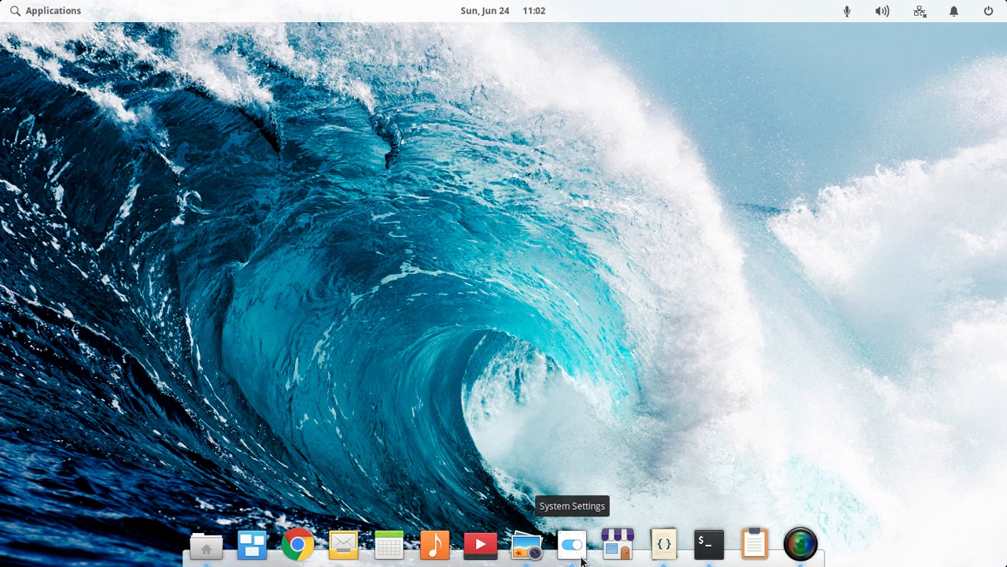
Step: Briefly open and close System Settings, then peek at the panel calendar and dismiss it
click(573, 544)
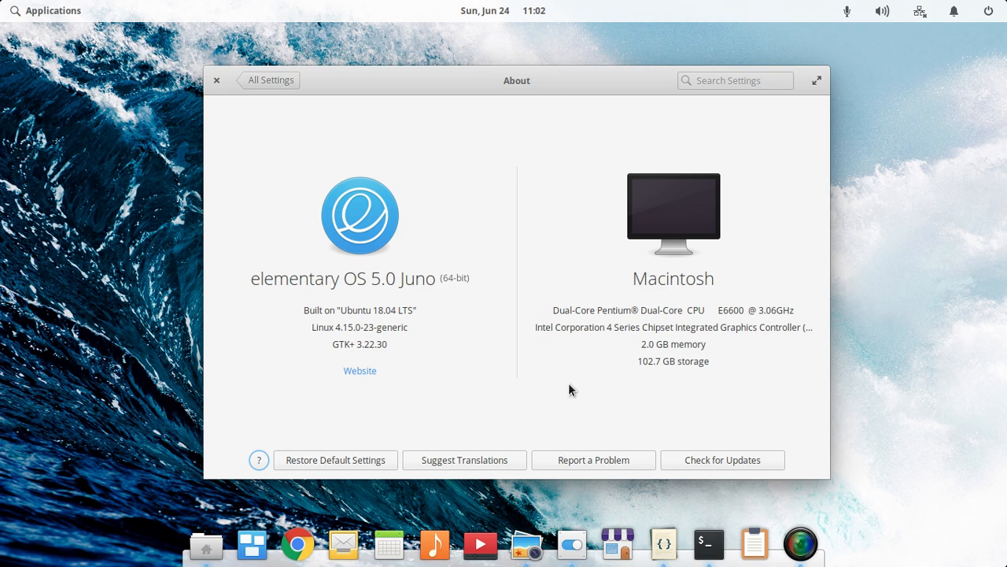
click(271, 79)
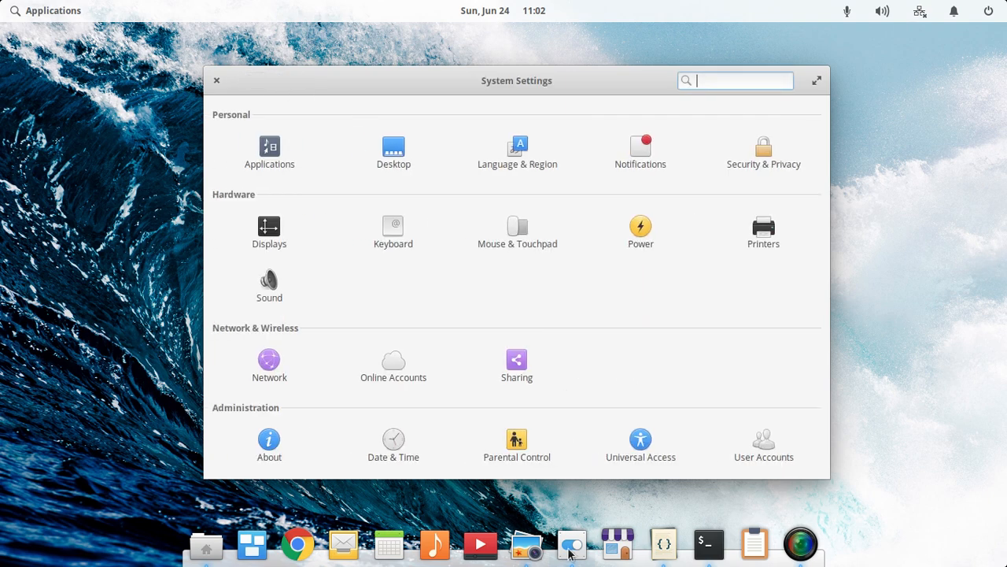
click(218, 81)
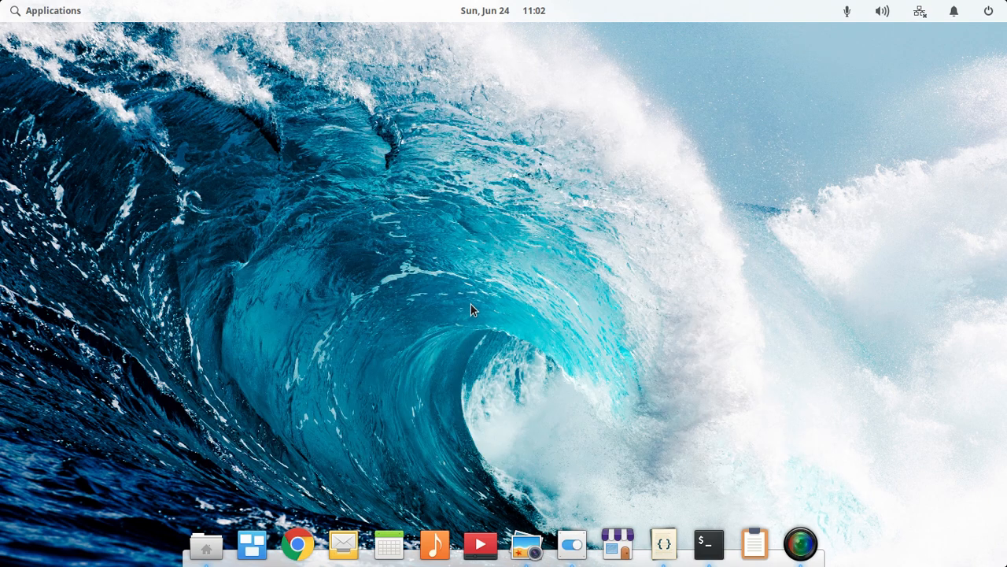
mouse_move(488, 132)
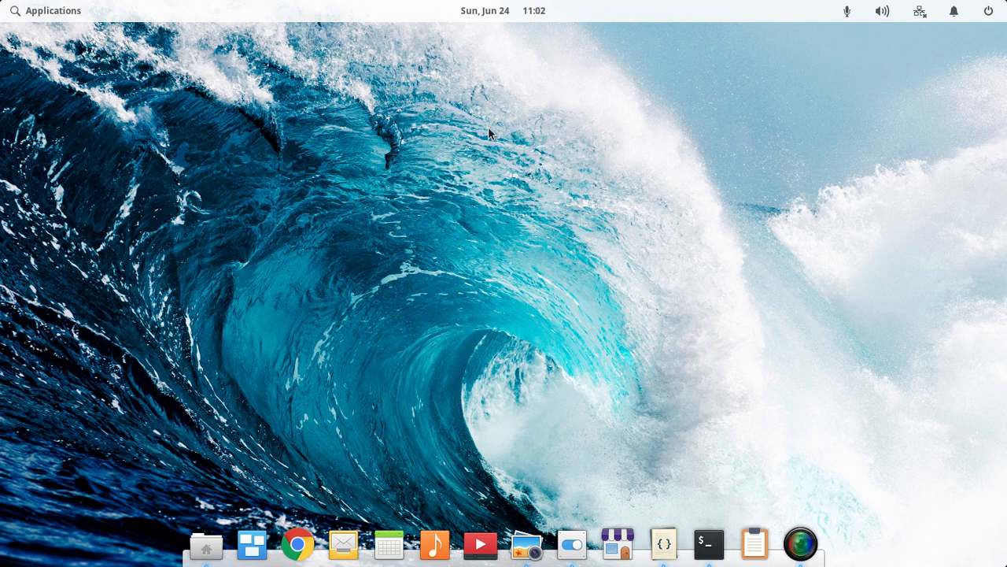
mouse_move(438, 19)
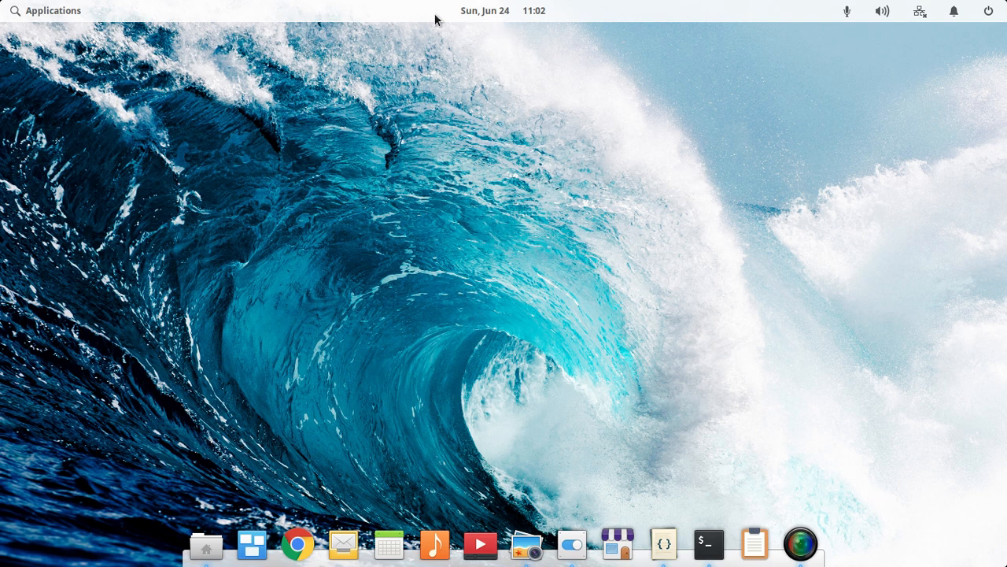
mouse_move(55, 16)
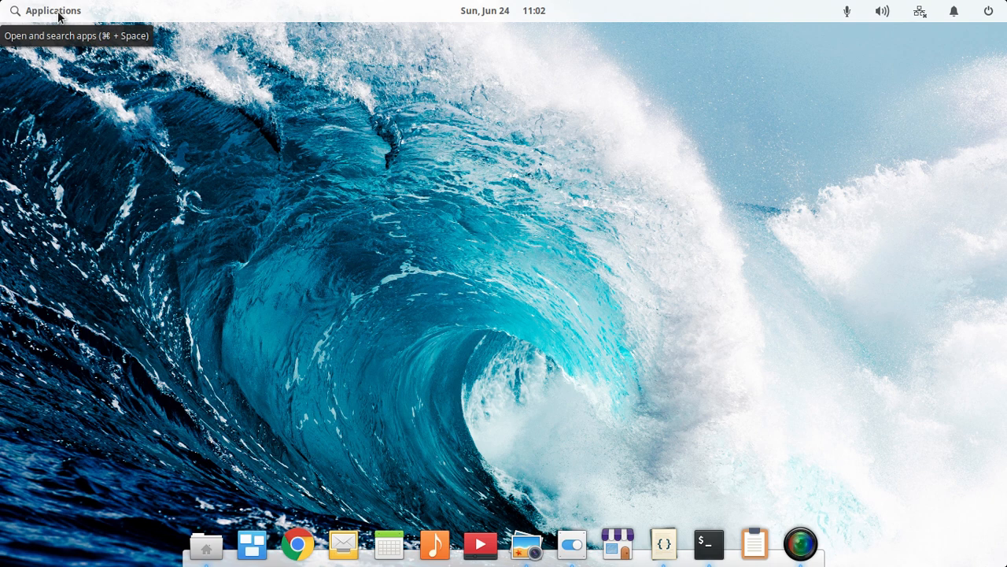
mouse_move(198, 9)
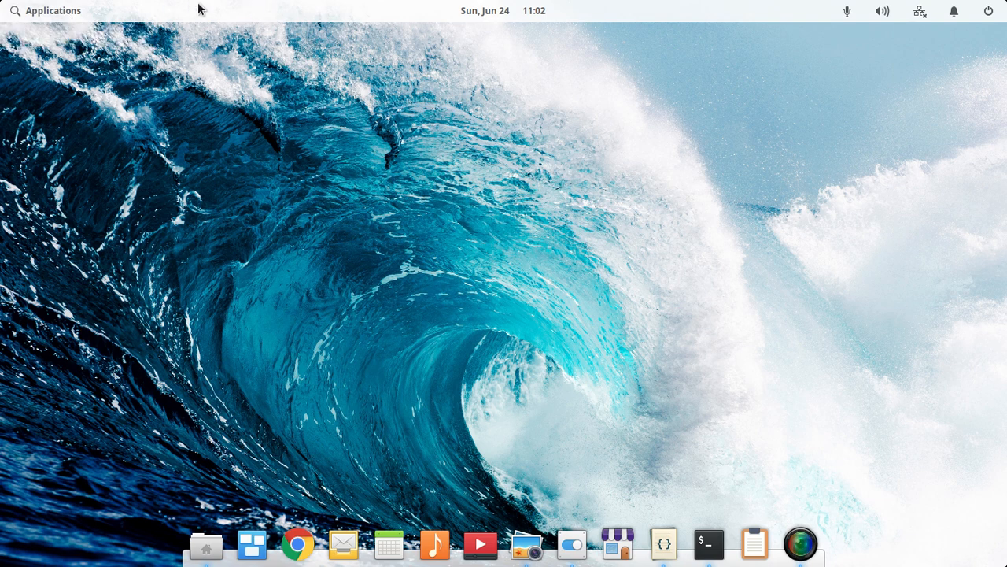
mouse_move(314, 15)
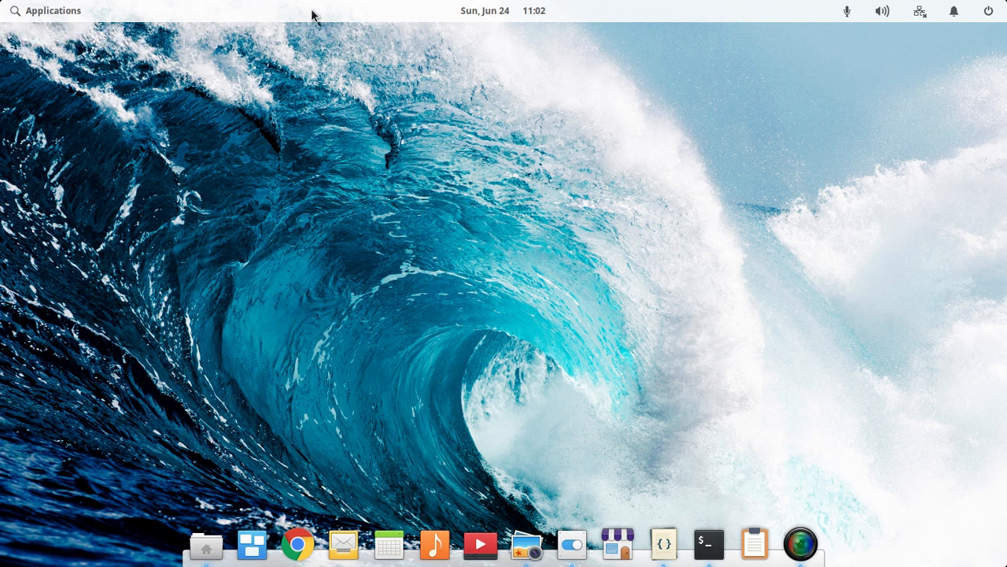
mouse_move(500, 13)
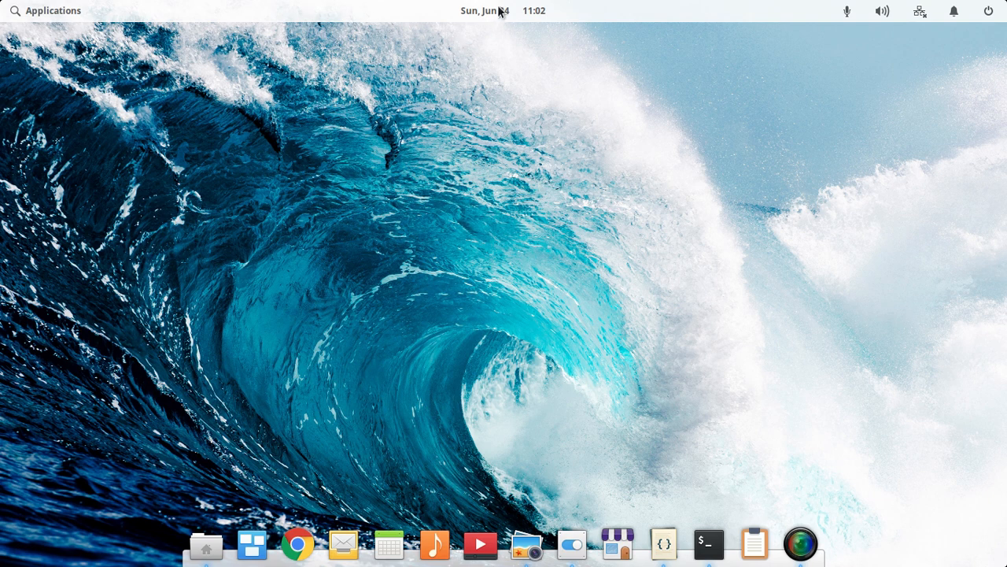
click(485, 9)
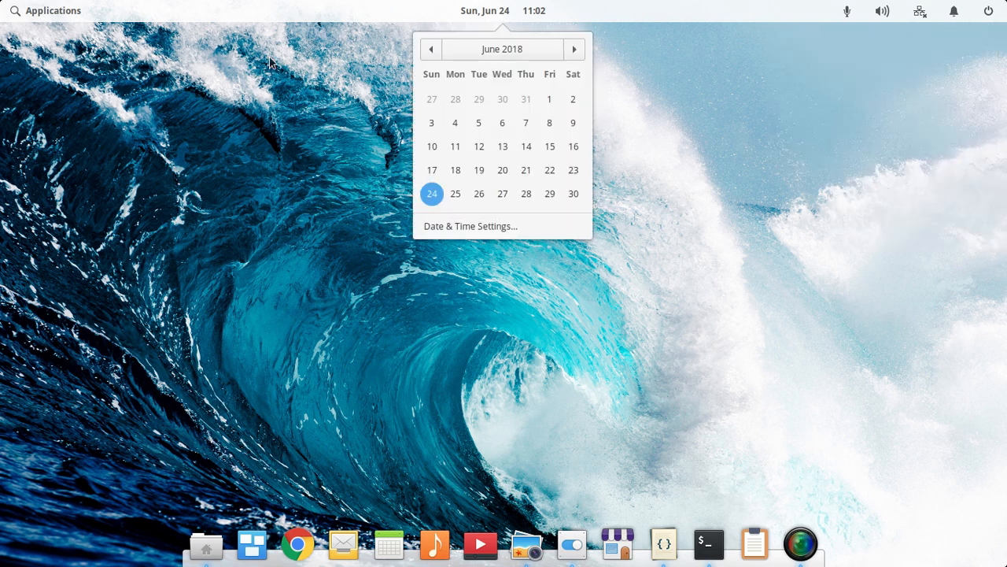
click(384, 271)
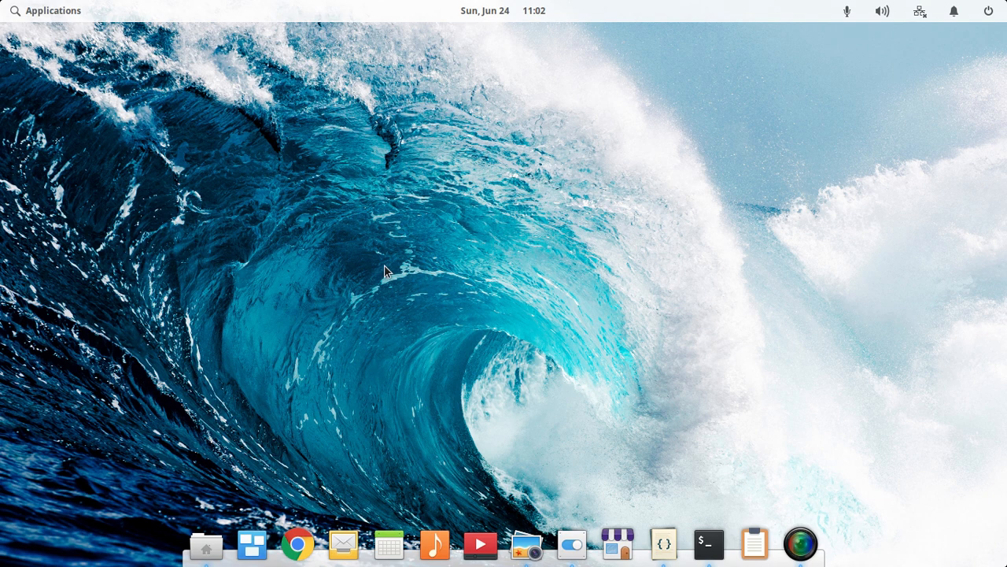
Step: Launch Terminal and switch it to the dark colour scheme from its appearance options
click(708, 544)
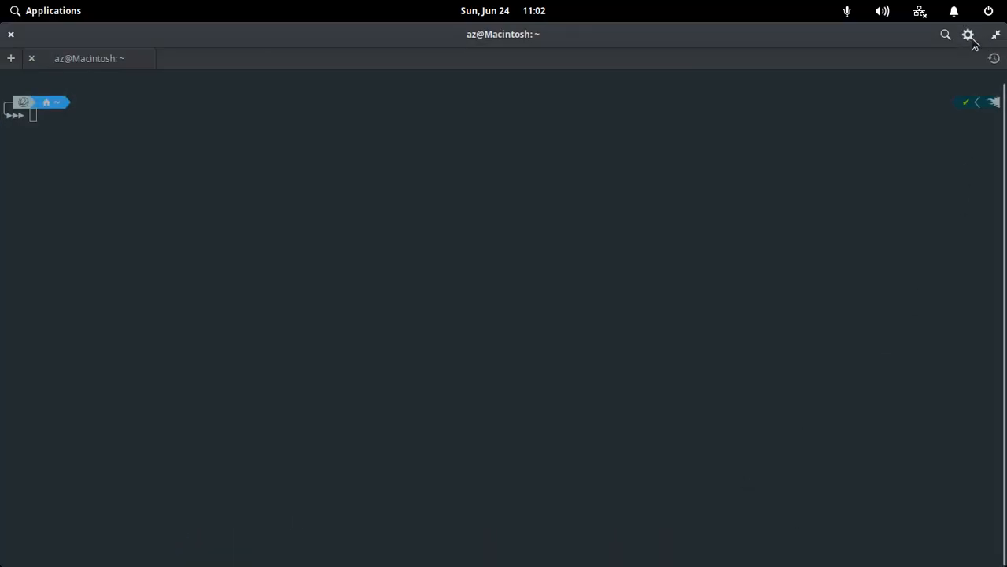
click(969, 34)
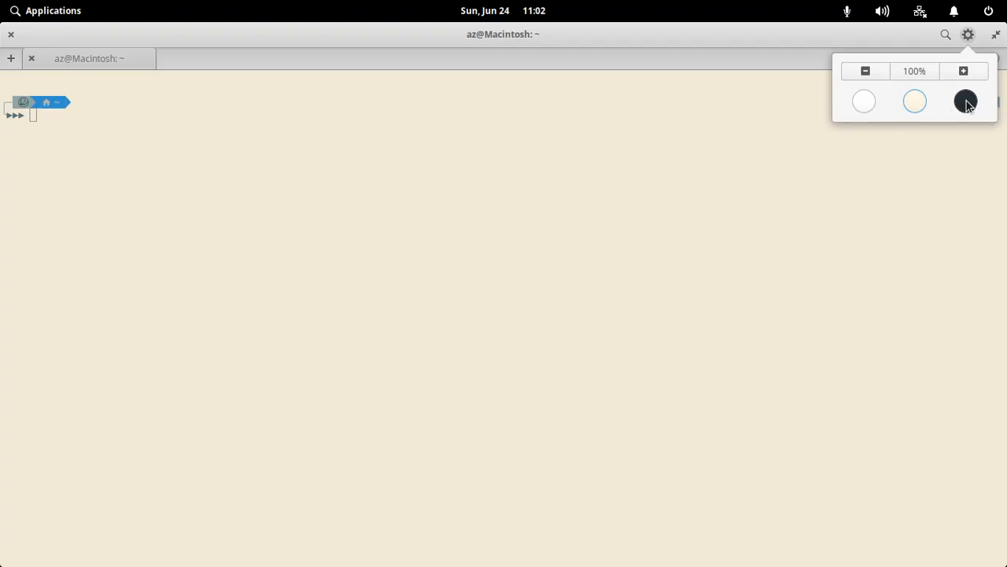
click(967, 101)
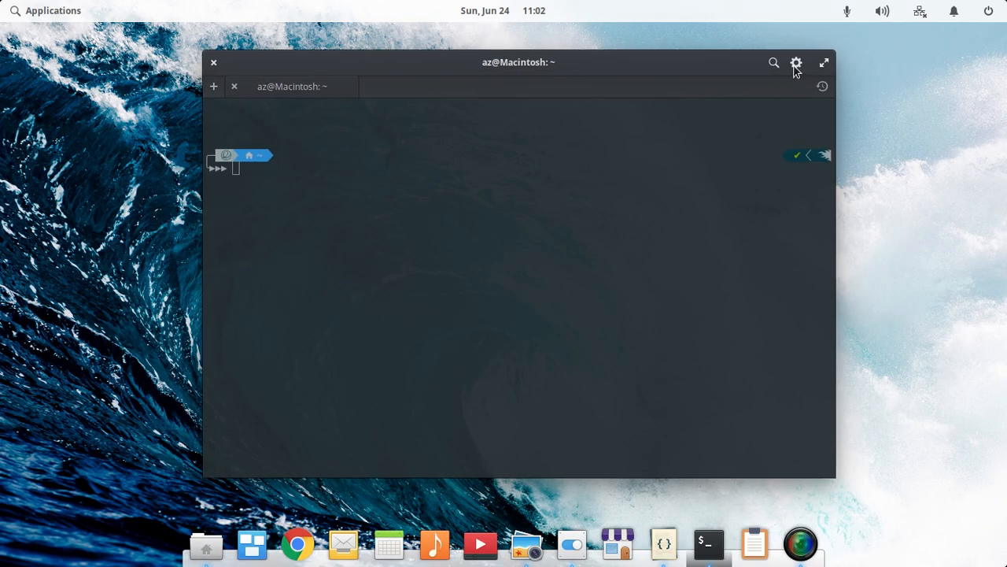
click(796, 63)
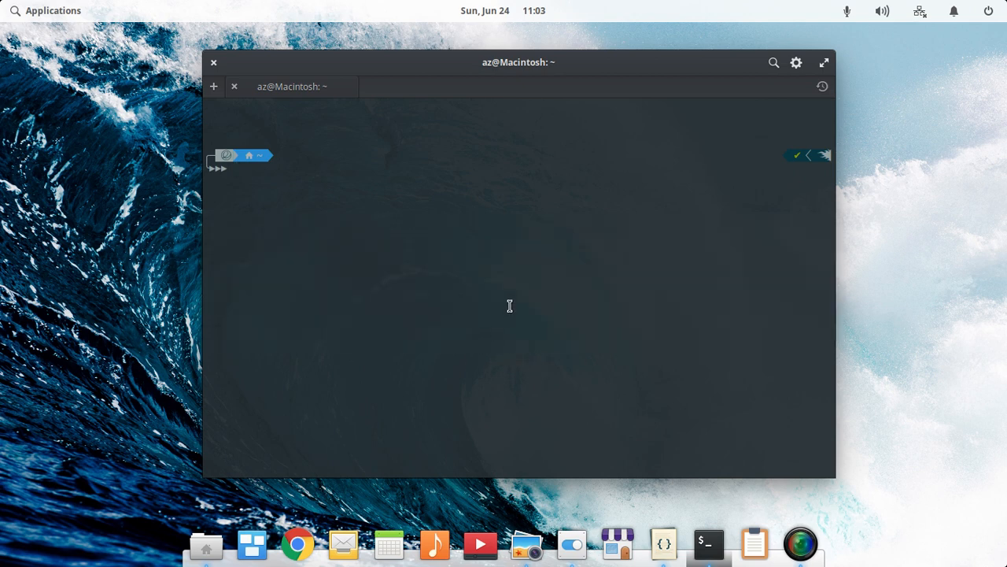
Step: Move the Terminal window lower and to the right, then close it to reveal the desktop
drag(520, 63, 548, 104)
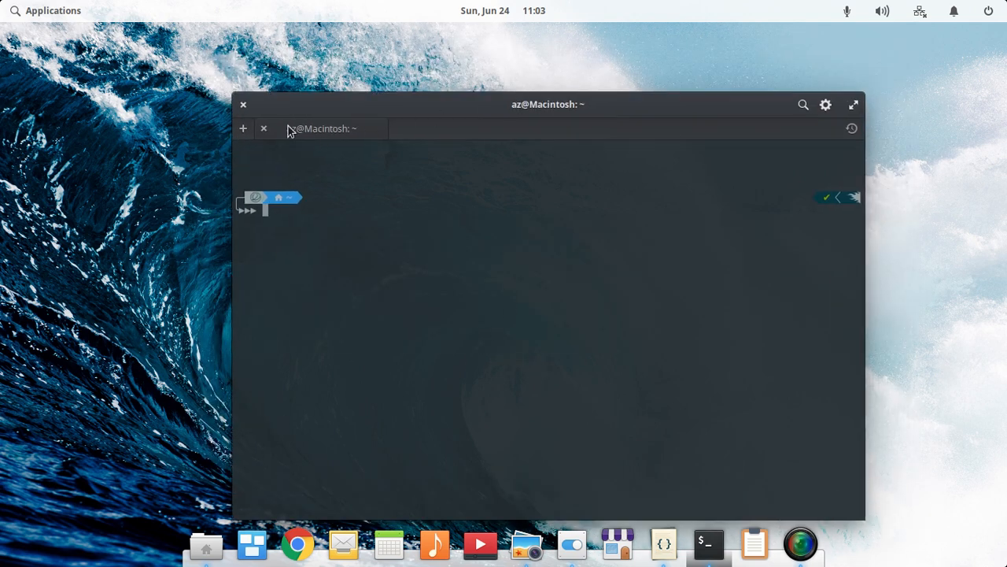
click(242, 129)
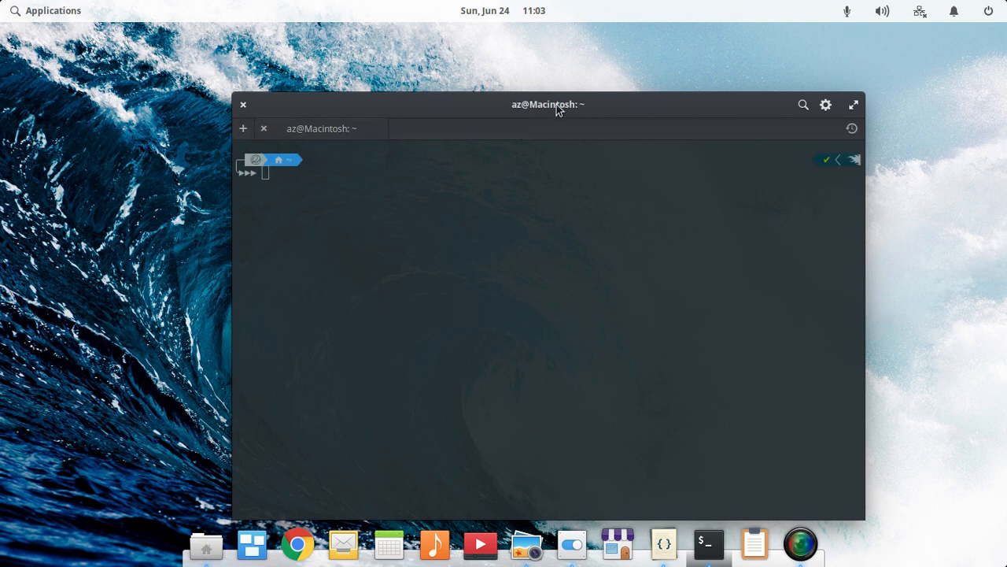
click(853, 104)
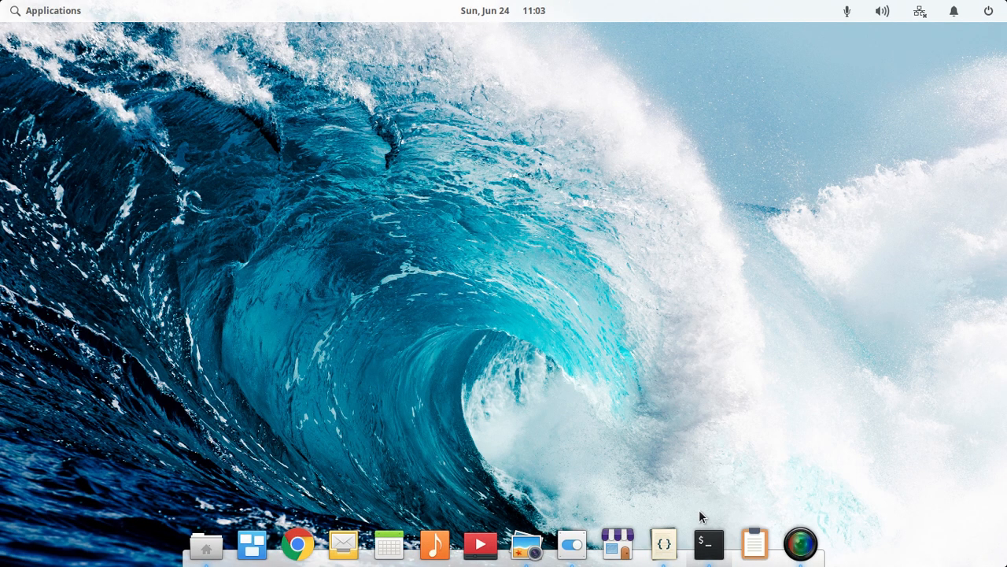
mouse_move(580, 361)
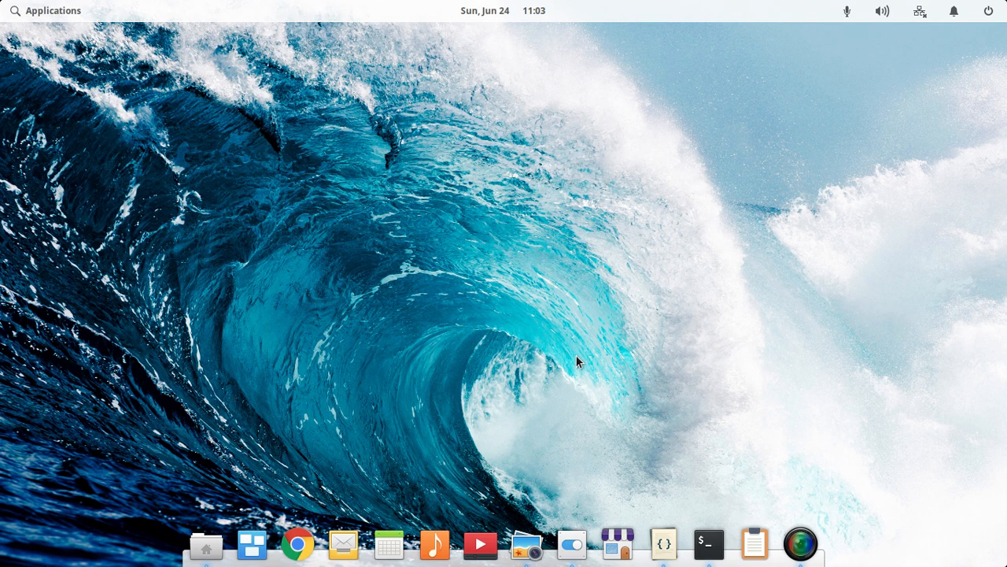
mouse_move(665, 545)
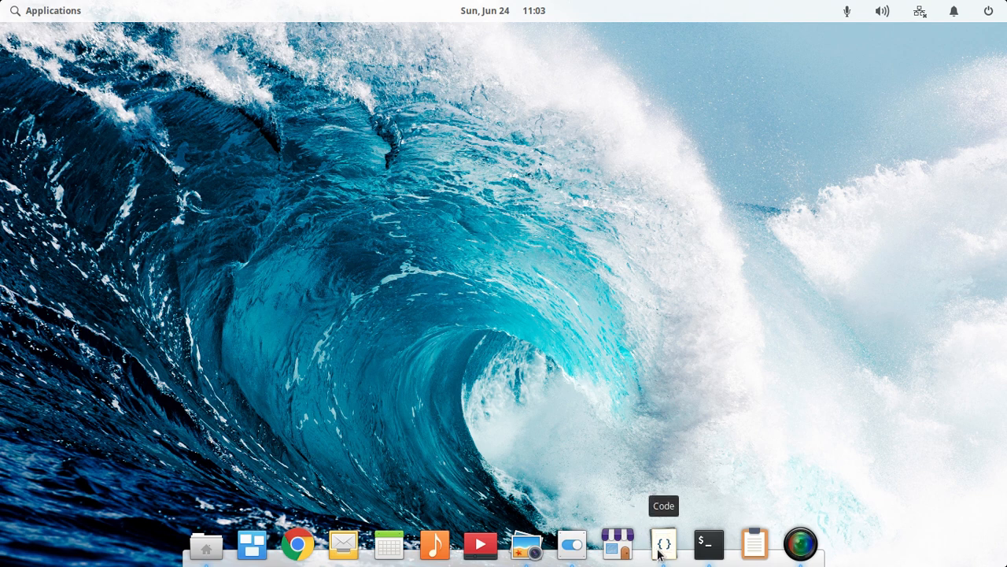
Step: Launch Code and type 'ghfg' into the new file of the gdfgf project
click(664, 545)
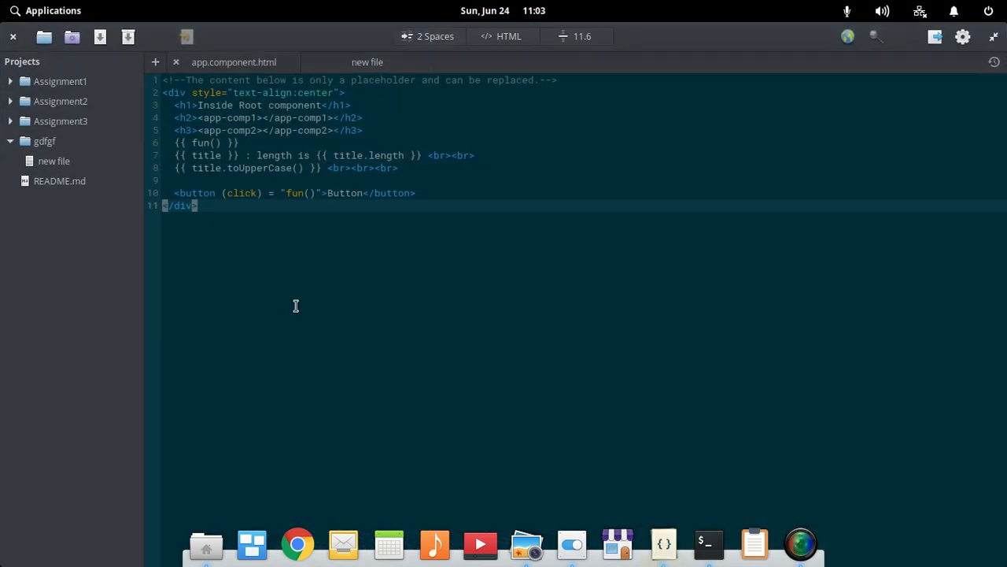
mouse_move(513, 363)
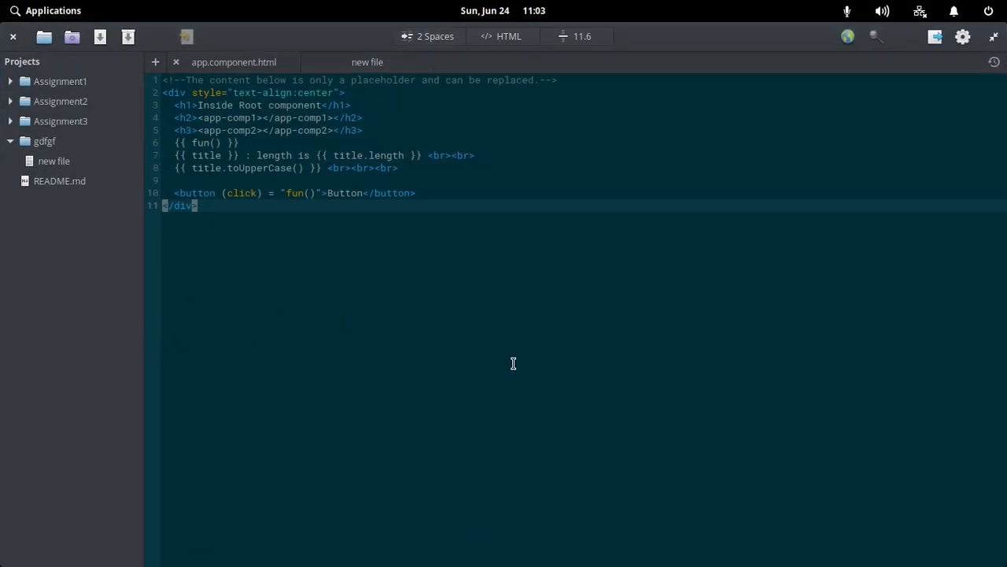
mouse_move(436, 387)
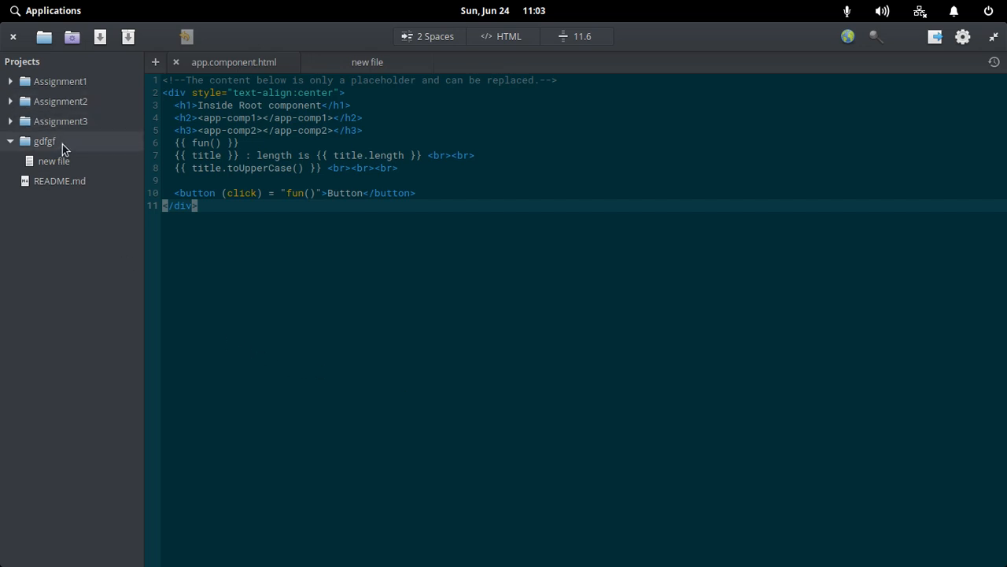
click(367, 63)
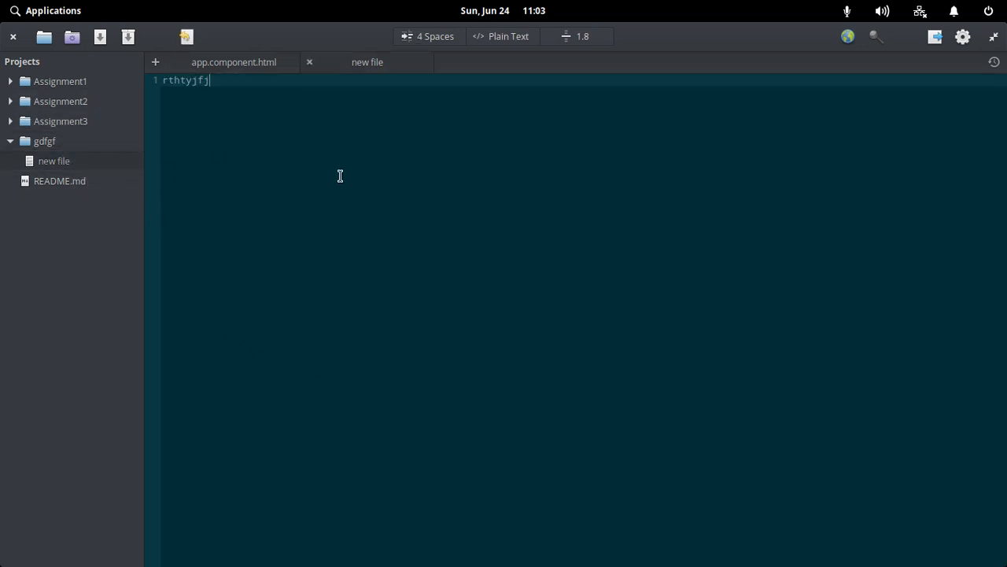
text(ghfg)
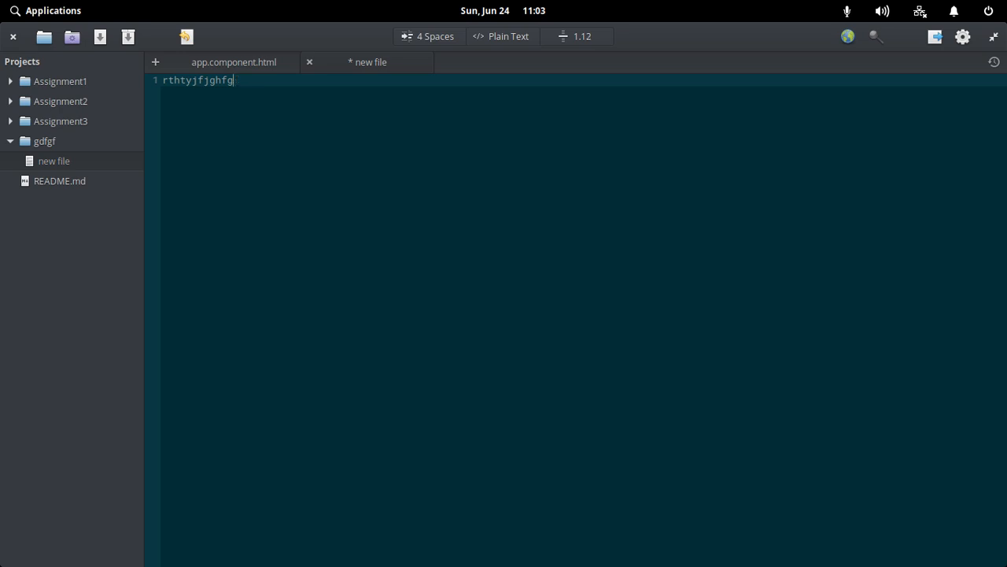
Step: Delete the new file from the project and close its tab without saving
right_click(44, 141)
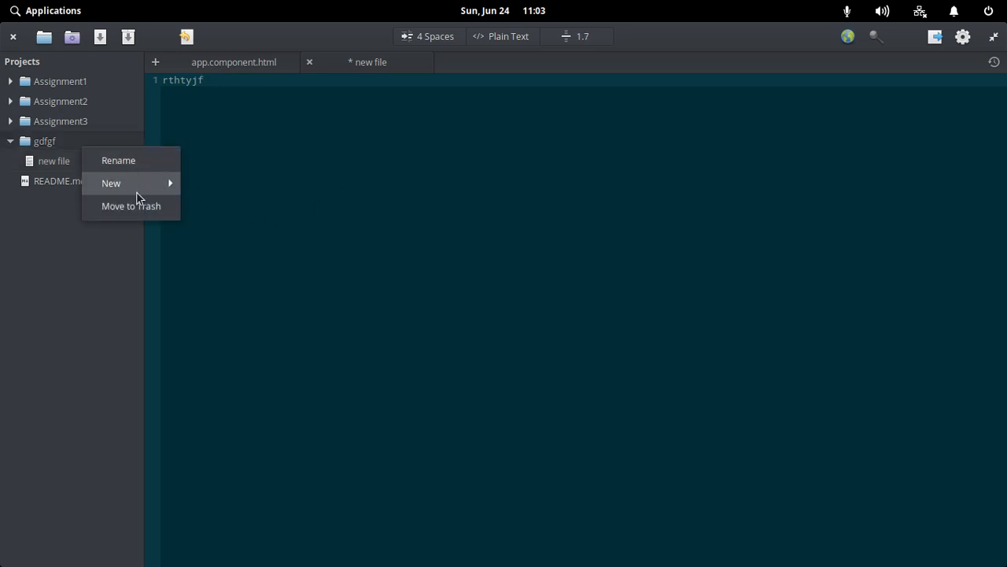
click(130, 205)
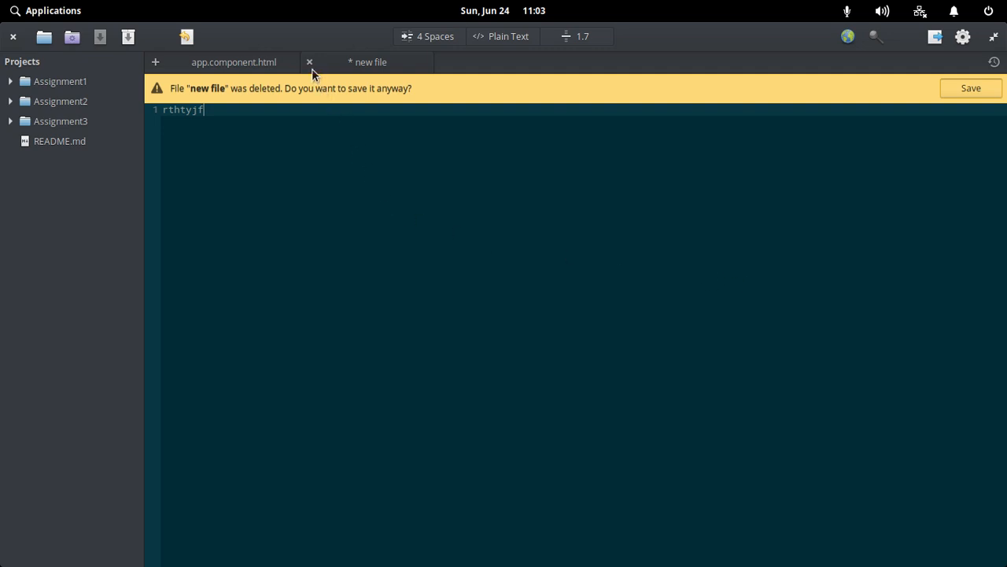
click(308, 63)
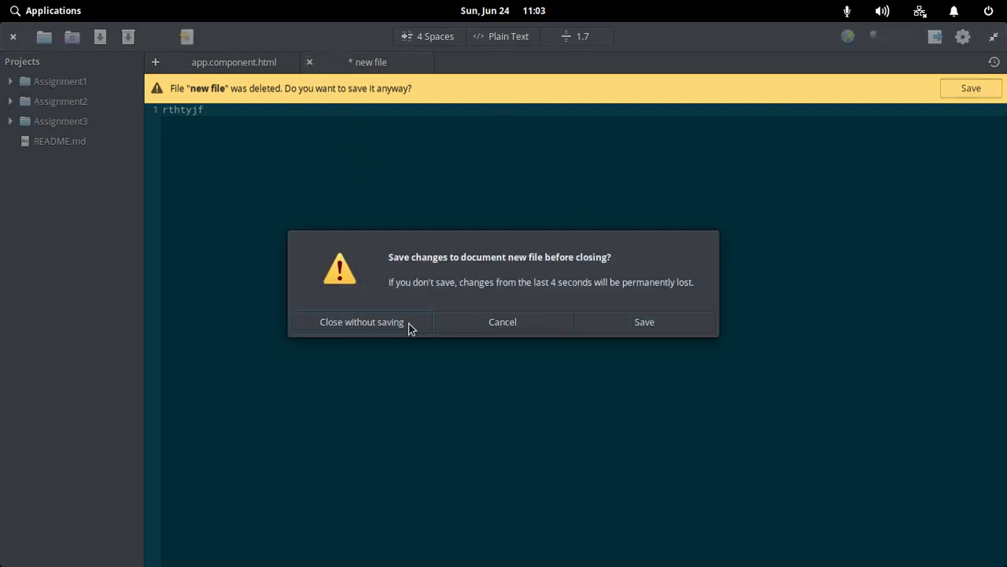
click(362, 321)
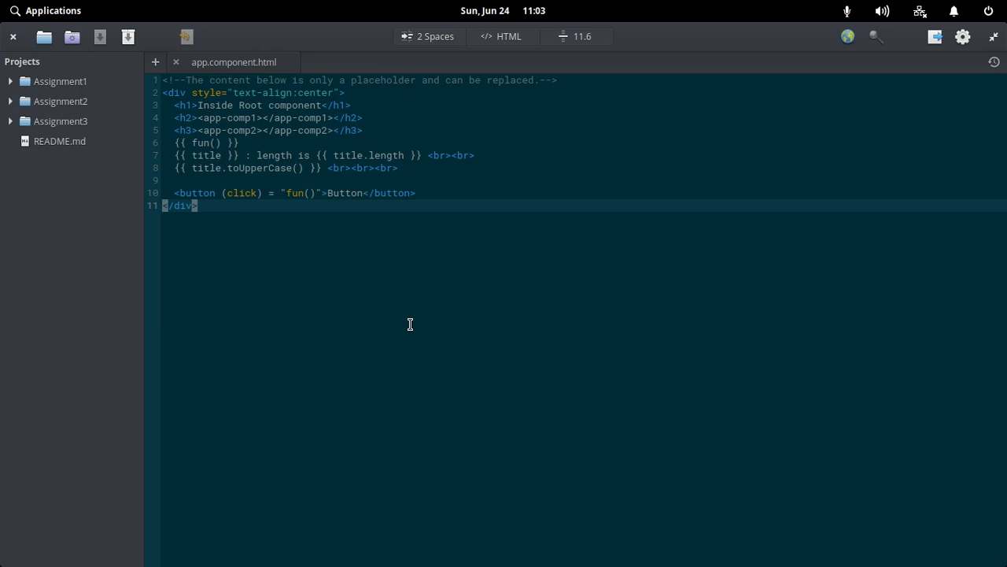
mouse_move(343, 218)
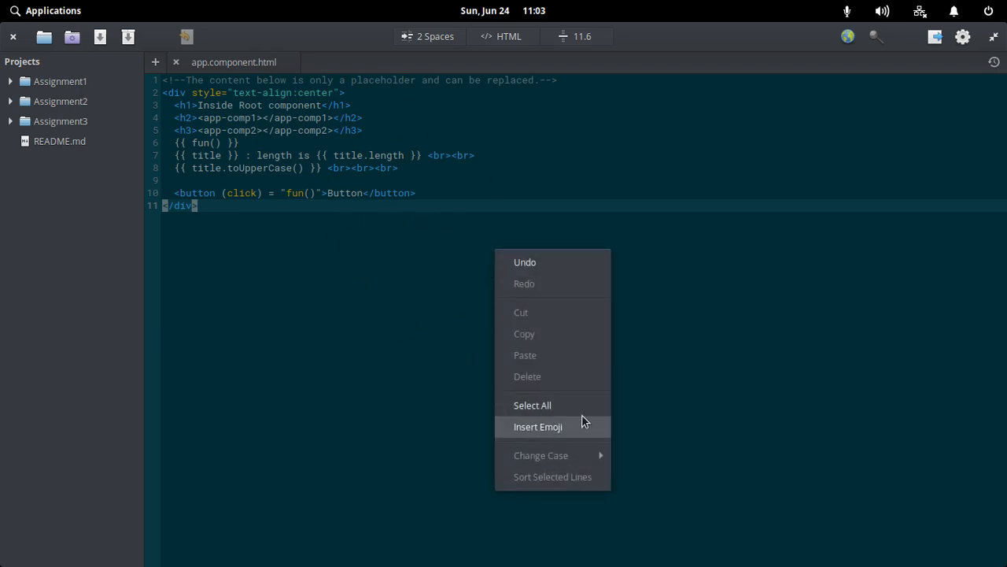
click(539, 426)
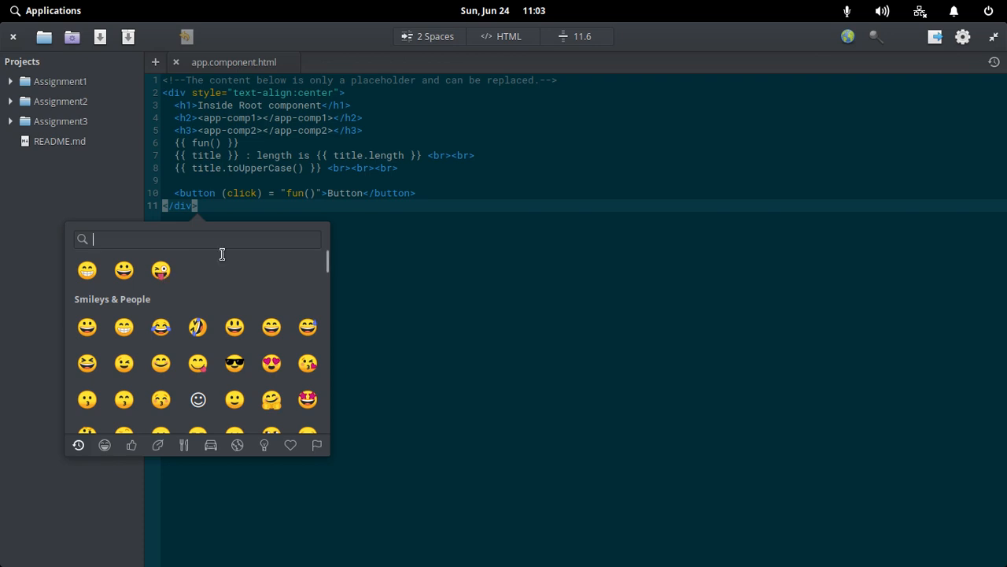
click(186, 205)
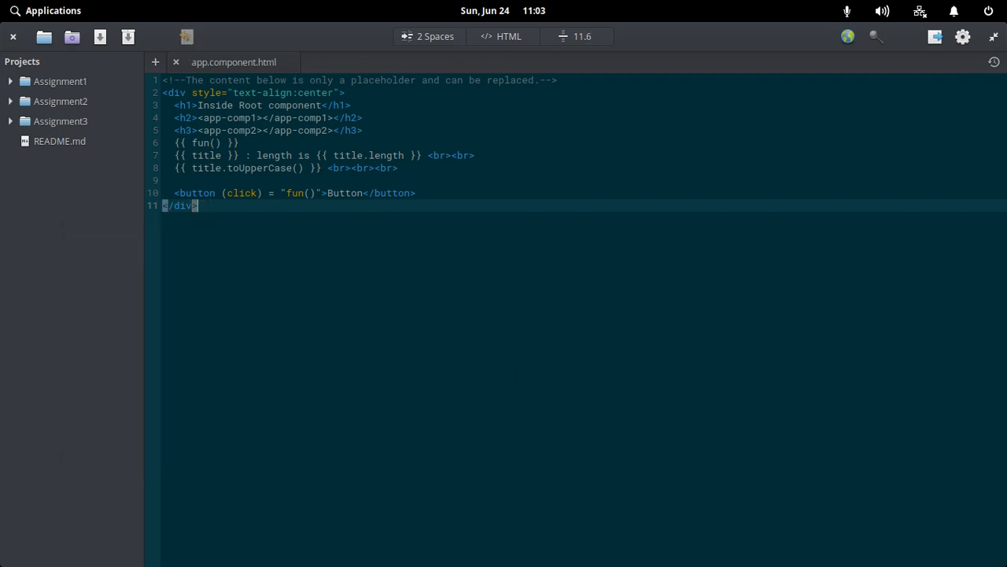
mouse_move(482, 367)
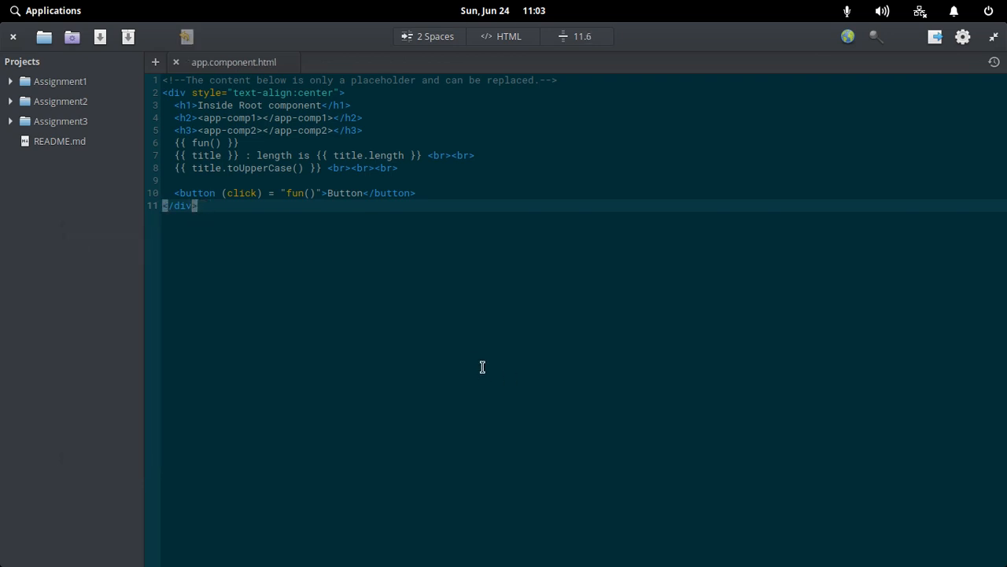
mouse_move(683, 227)
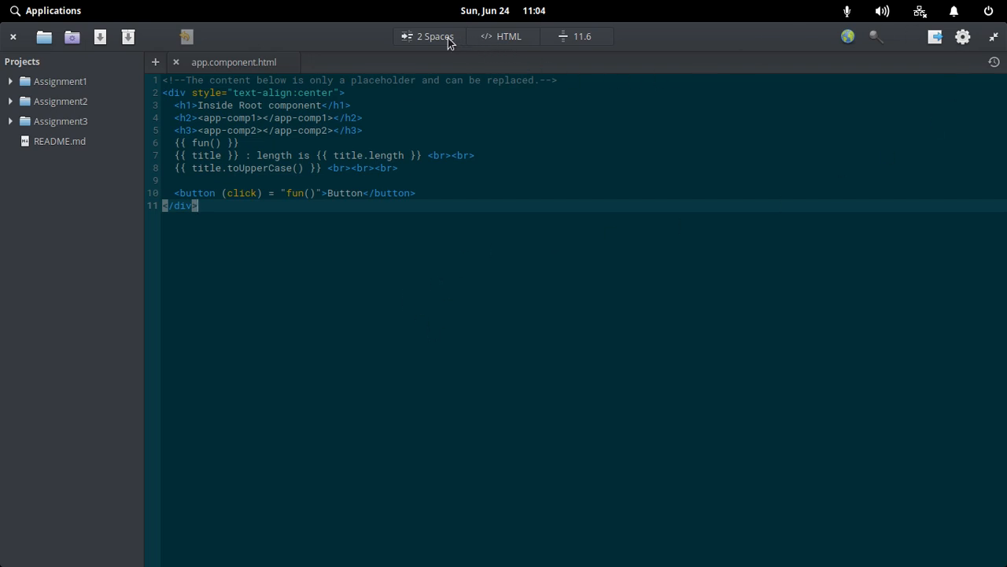
mouse_move(548, 38)
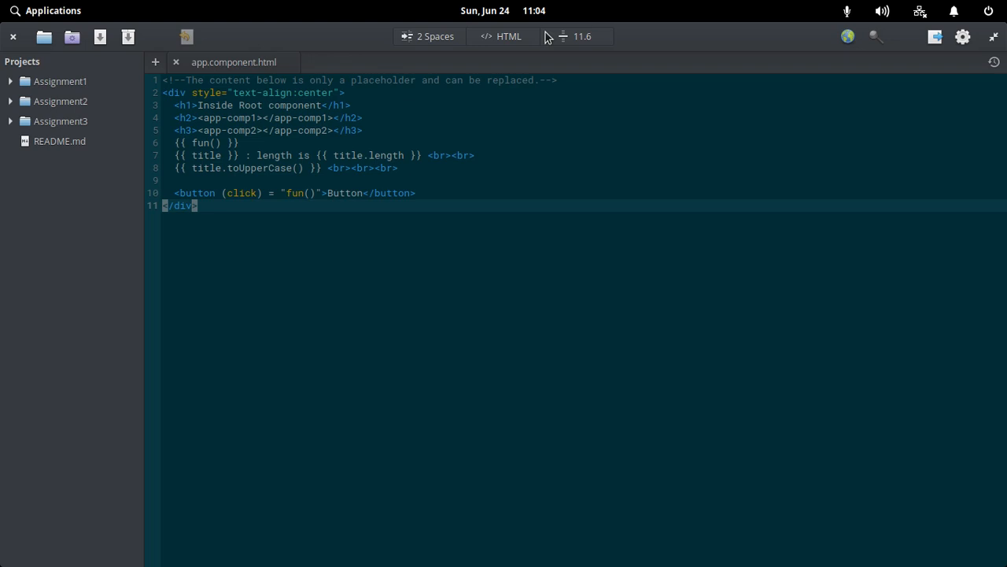
mouse_move(434, 36)
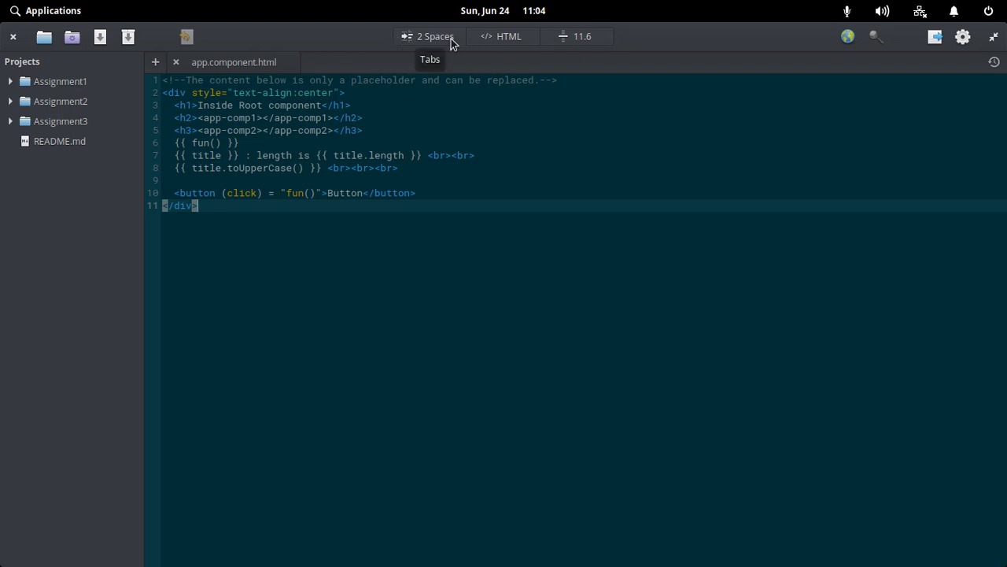
Step: Try a smaller tab width in the indentation settings, then restore it
click(429, 36)
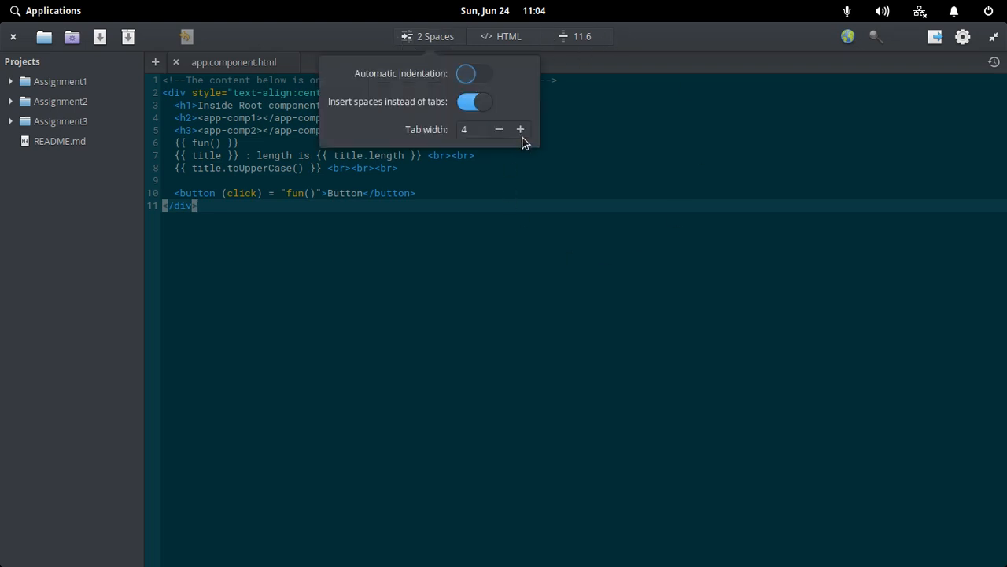
click(519, 129)
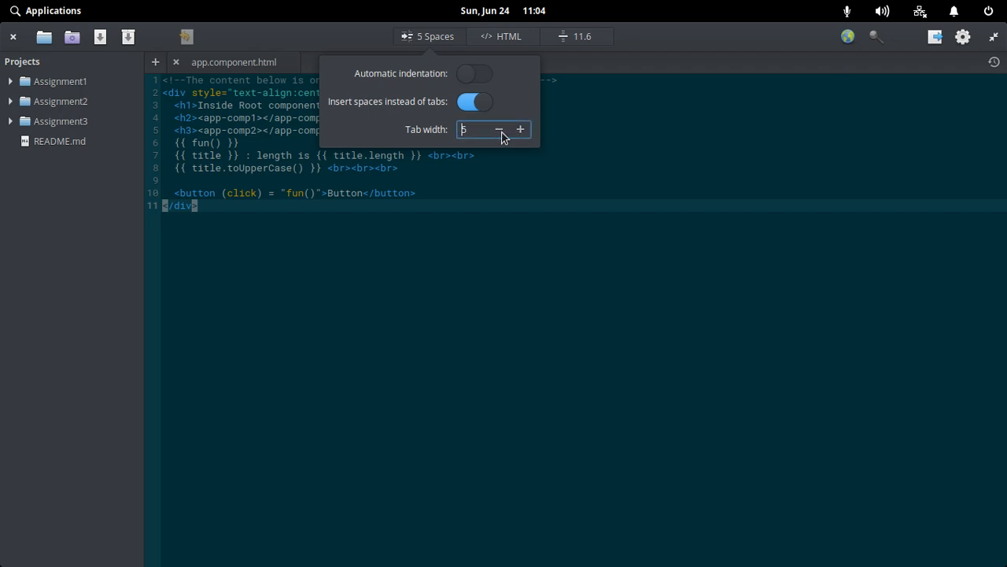
click(499, 129)
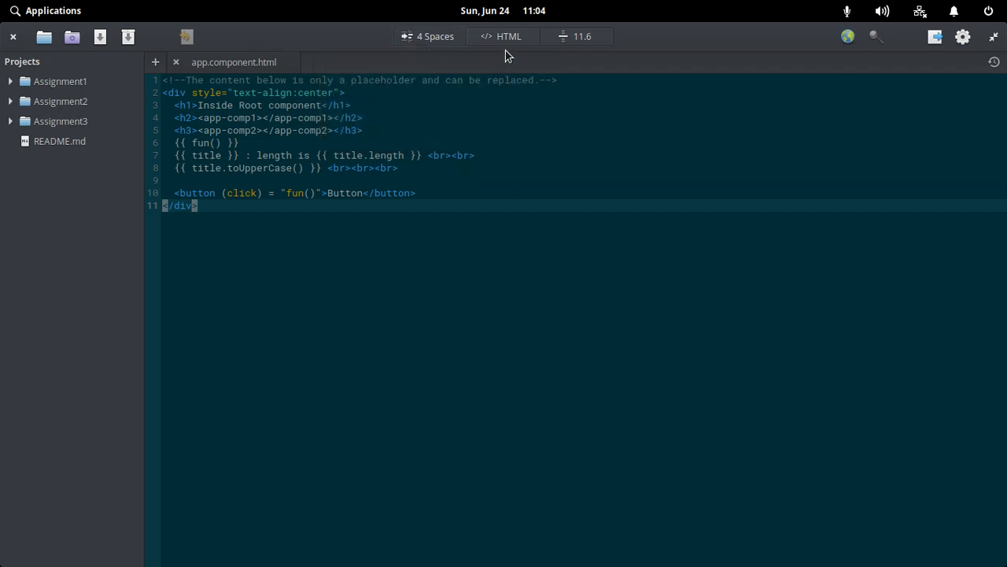
click(500, 36)
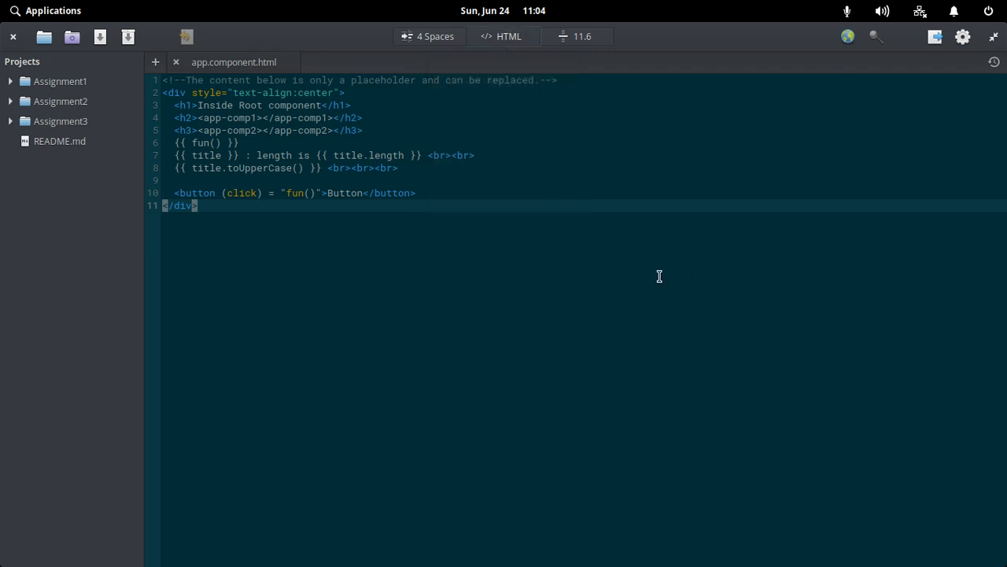
Step: Use Go To Line to move the cursor to line 7, column 29 in app.component.html
click(582, 36)
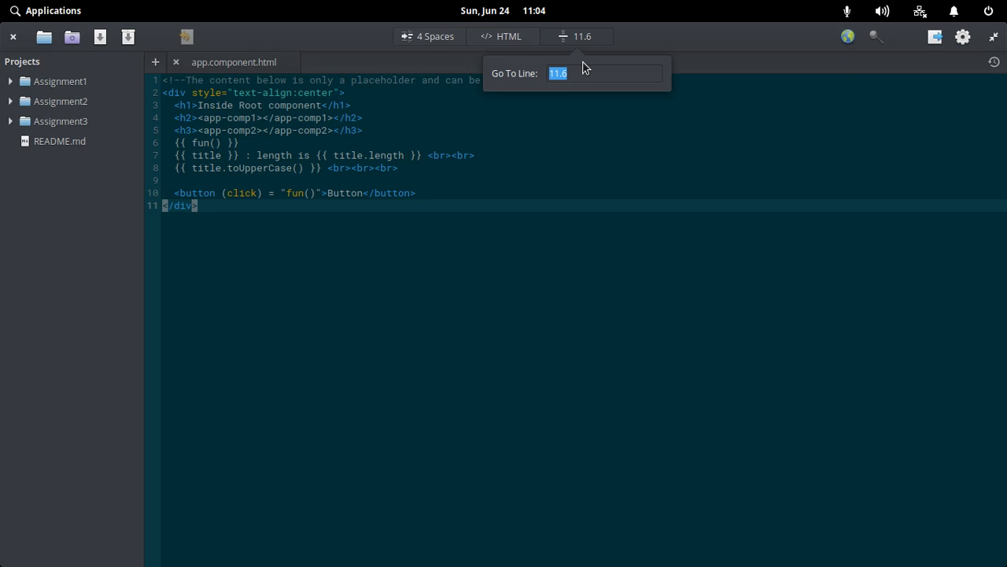
click(459, 195)
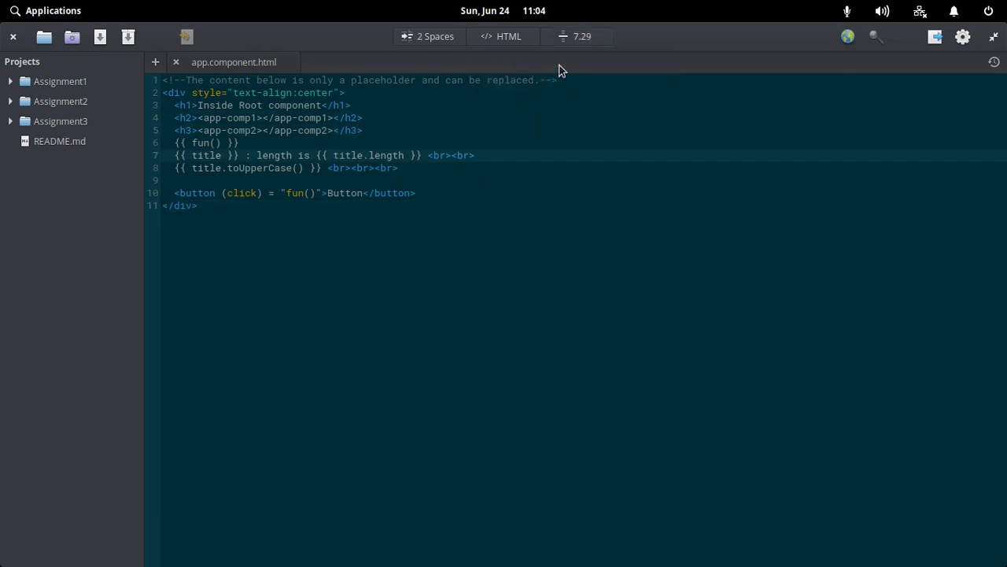
click(583, 36)
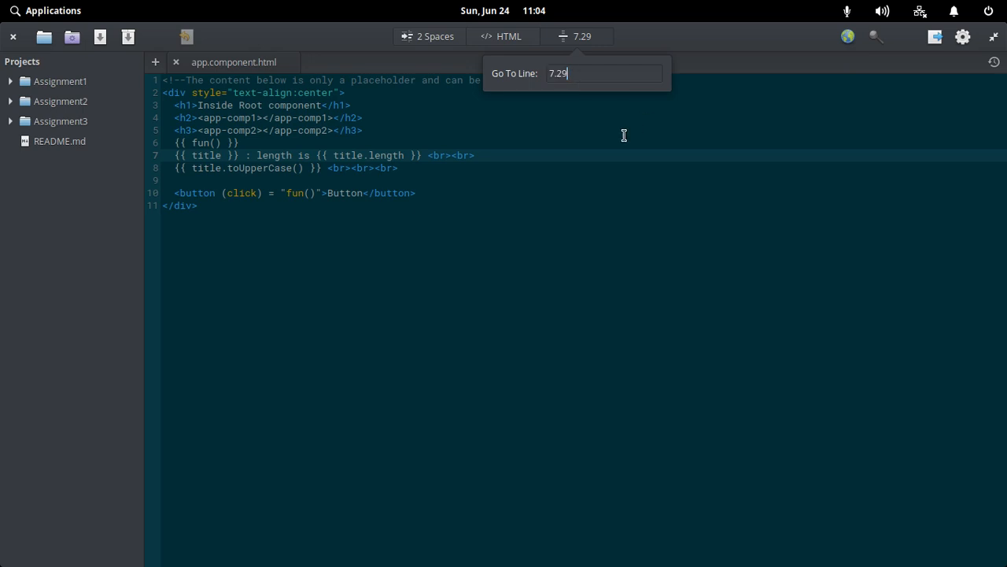
click(963, 38)
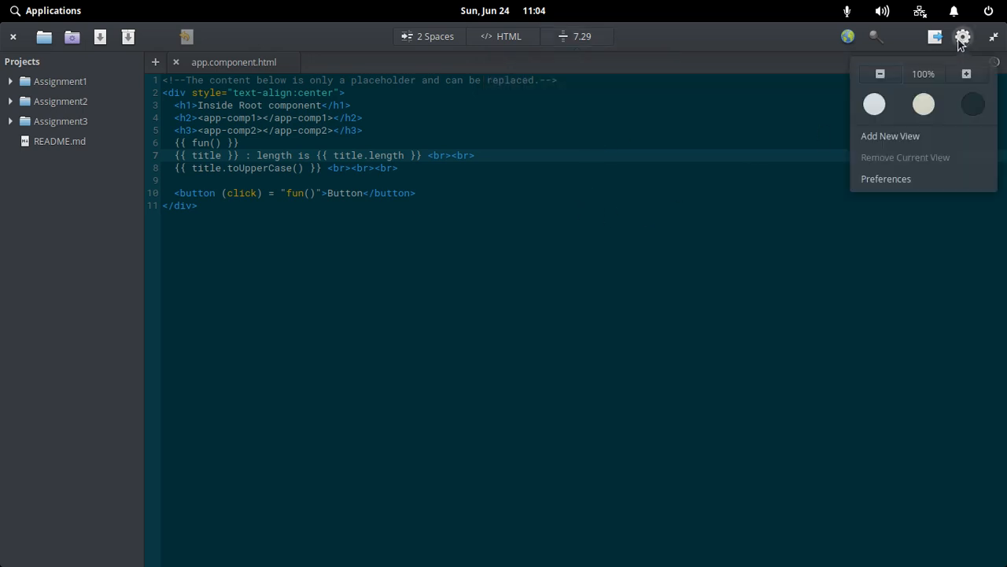
Step: Browse the Preferences dialog's Extensions list and close it unchanged
click(885, 179)
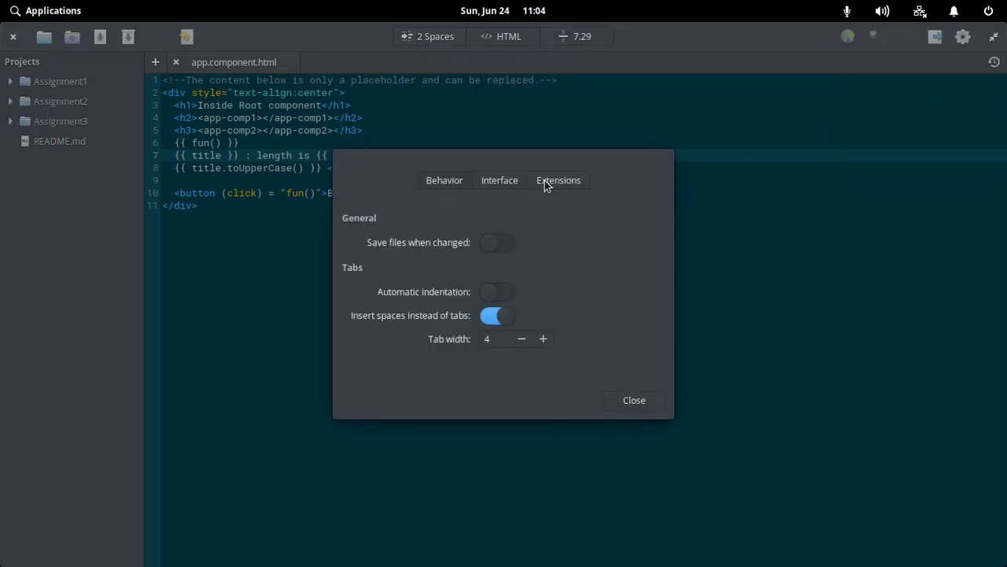
click(557, 180)
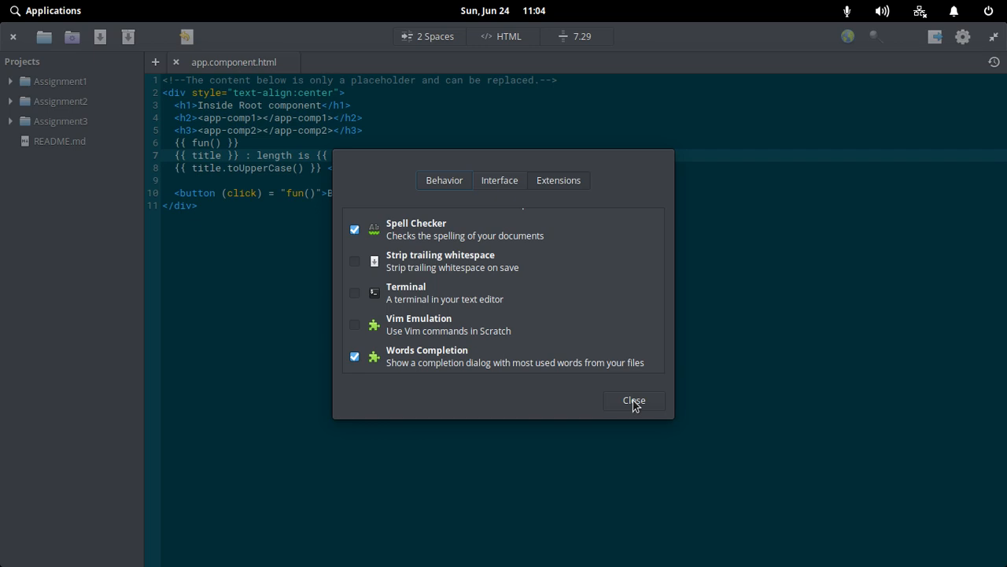
click(633, 401)
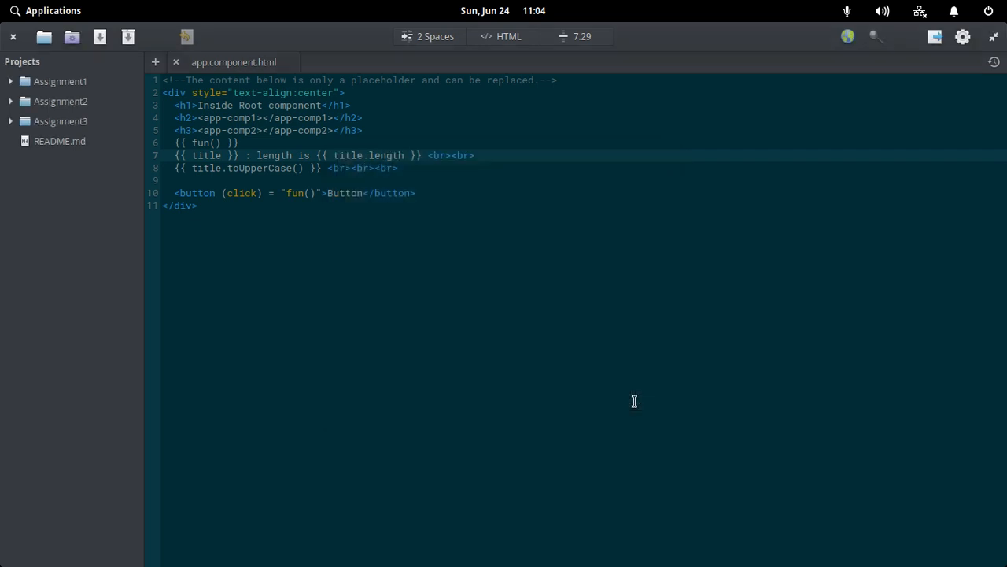
mouse_move(642, 422)
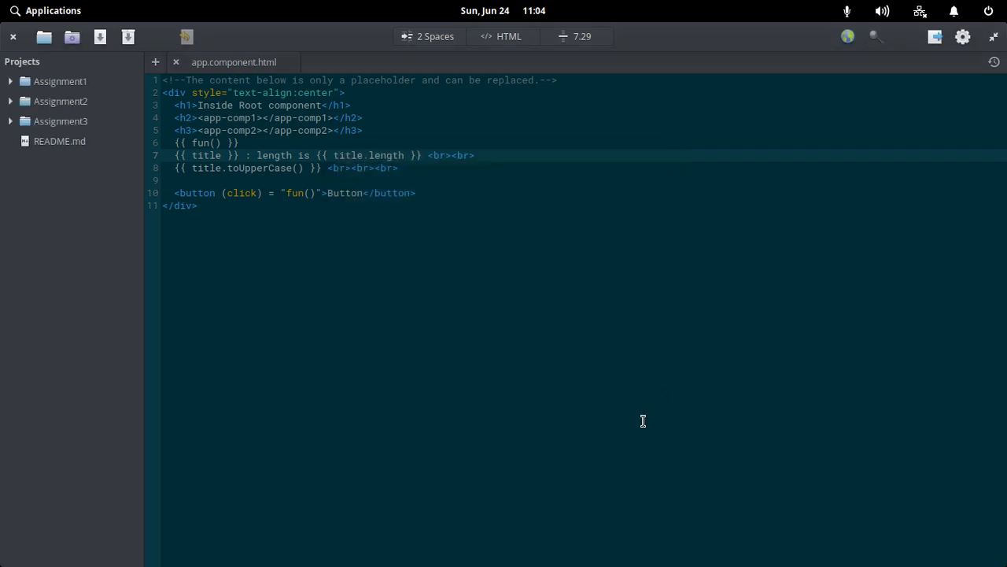
mouse_move(665, 543)
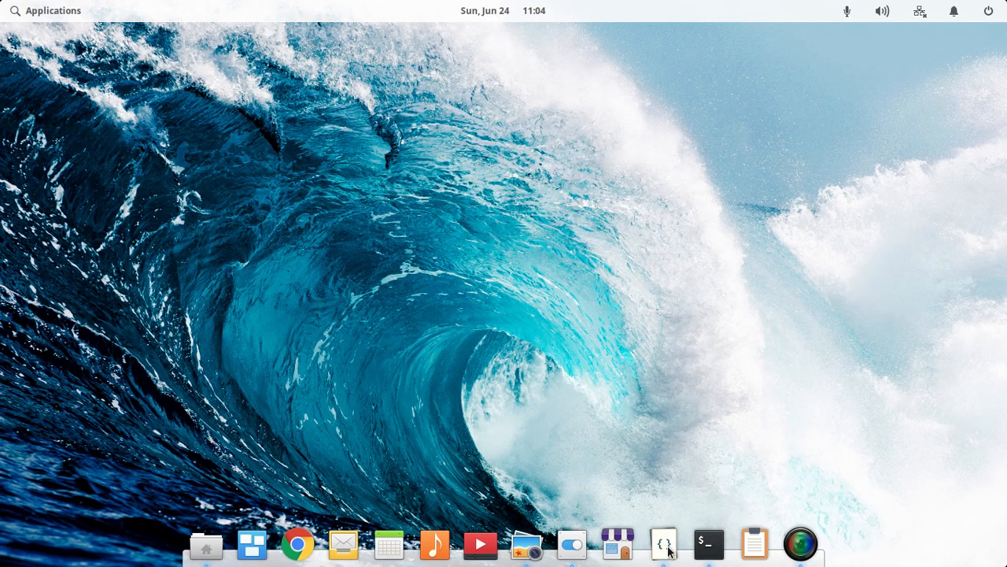
mouse_move(569, 480)
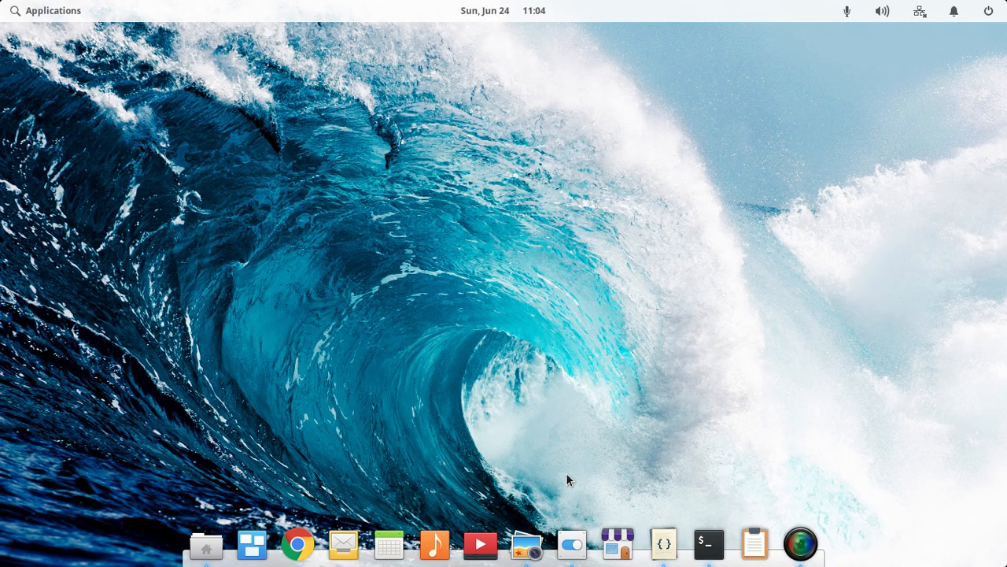
mouse_move(526, 544)
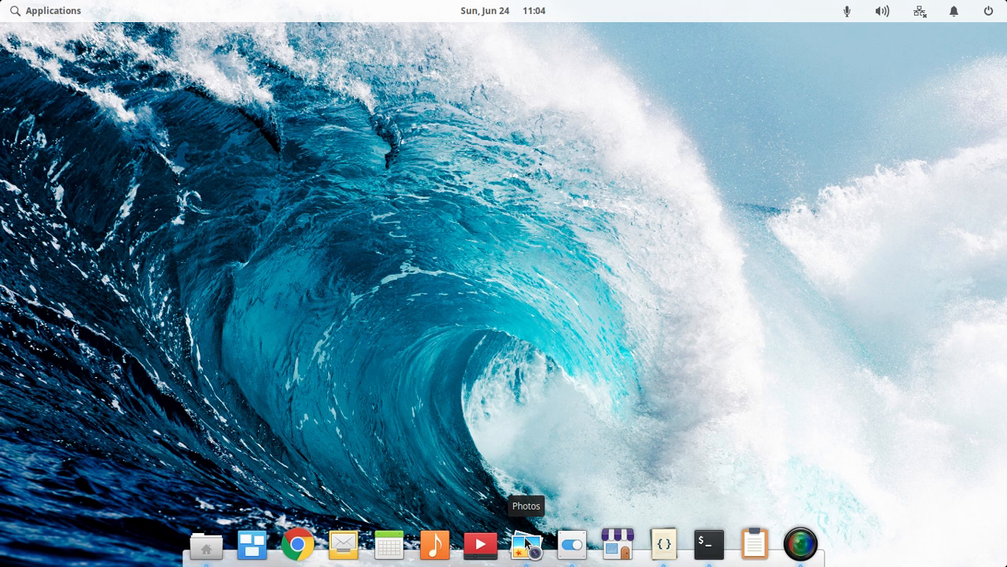
click(526, 545)
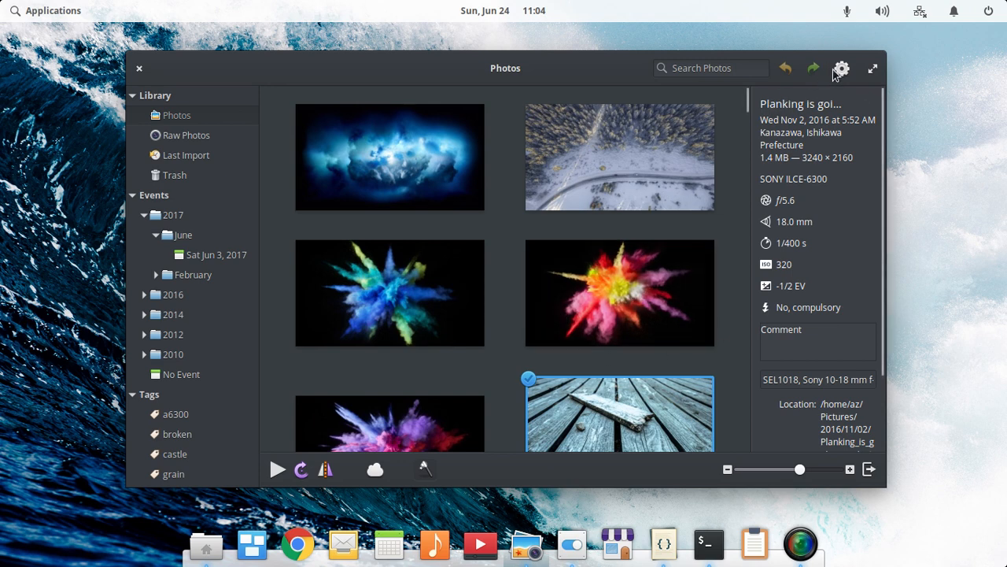
click(841, 69)
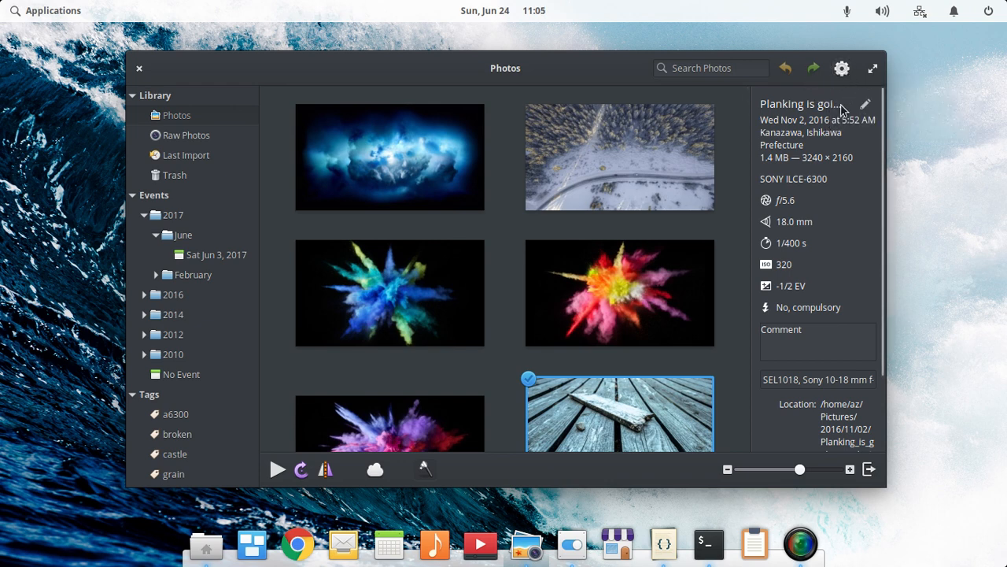
mouse_move(708, 543)
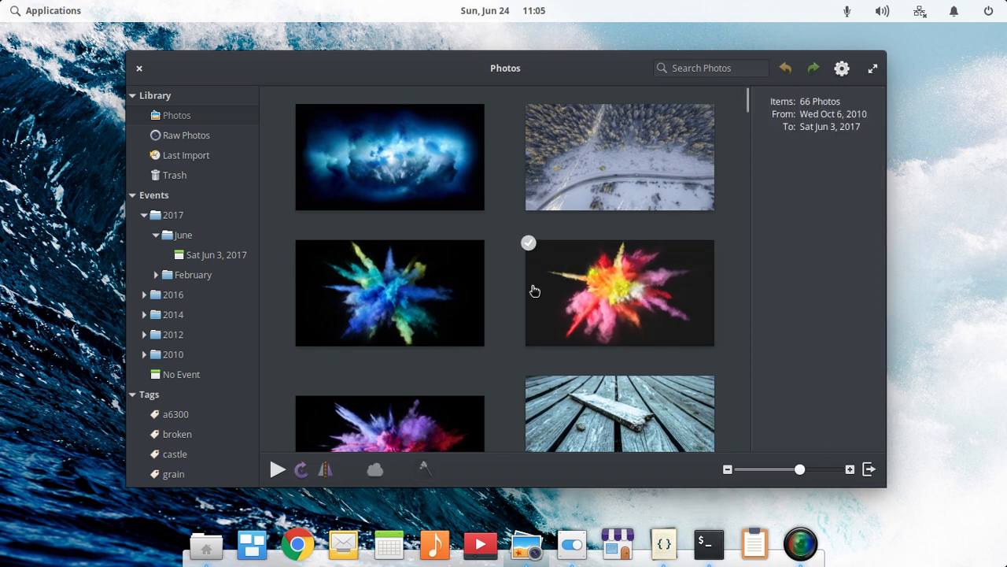
double_click(618, 413)
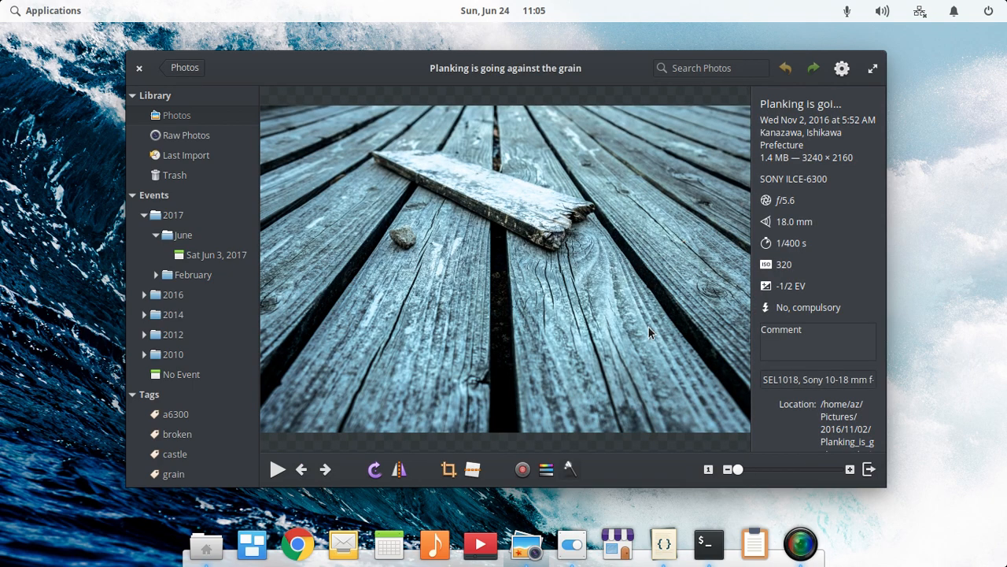
mouse_move(464, 229)
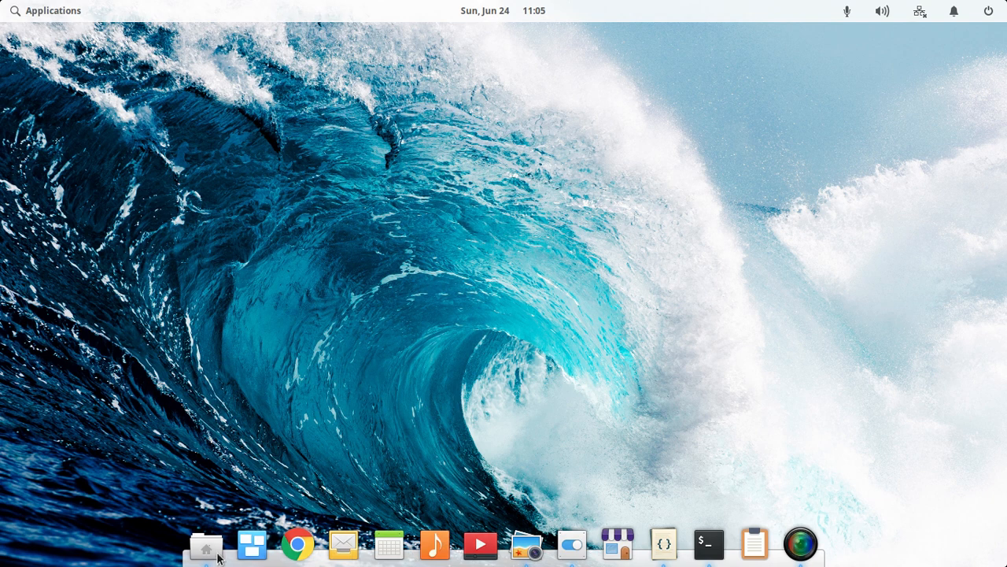
Step: Open the home folder in Files, then close the window
click(206, 545)
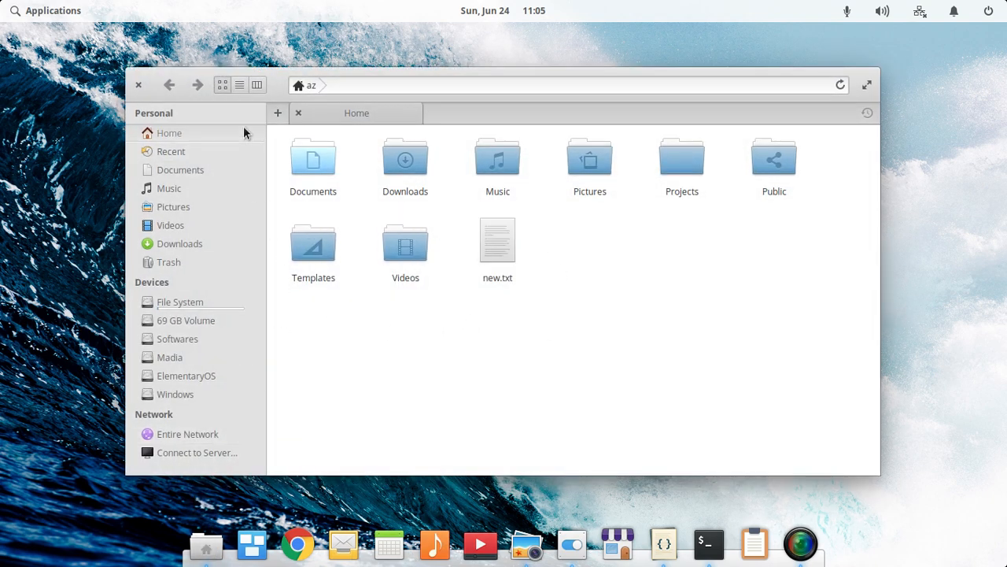
mouse_move(716, 415)
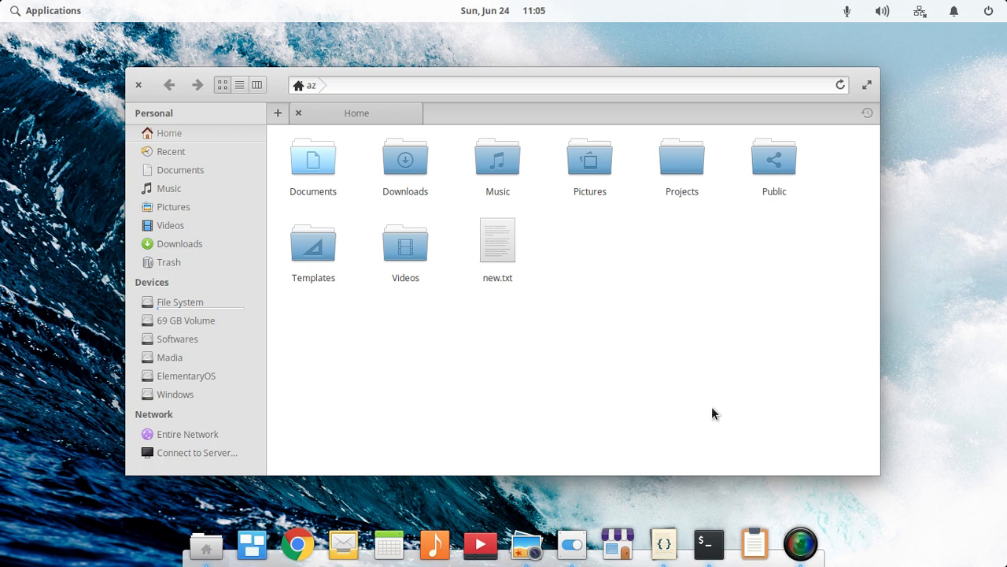
mouse_move(598, 134)
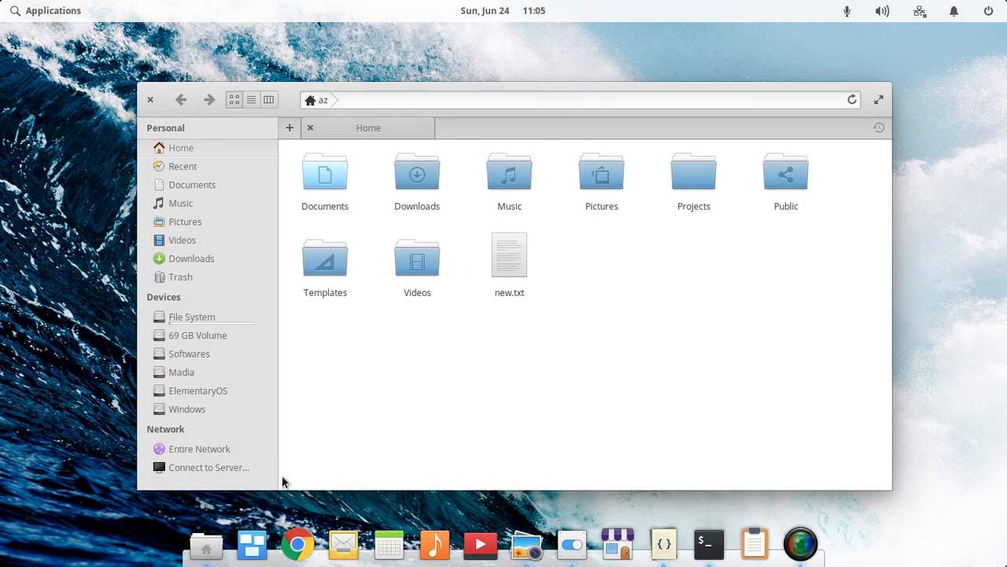
mouse_move(206, 543)
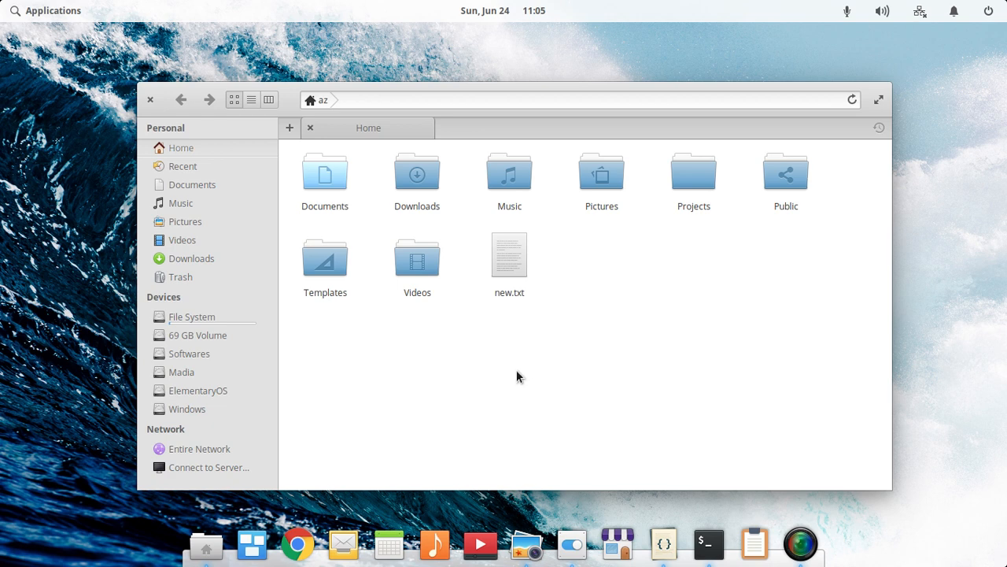
click(150, 99)
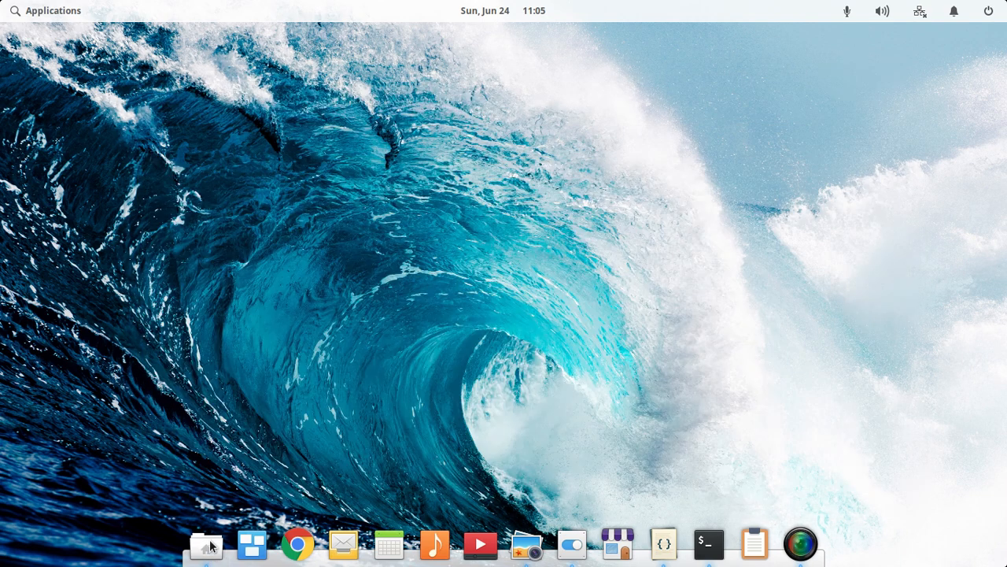
mouse_move(570, 509)
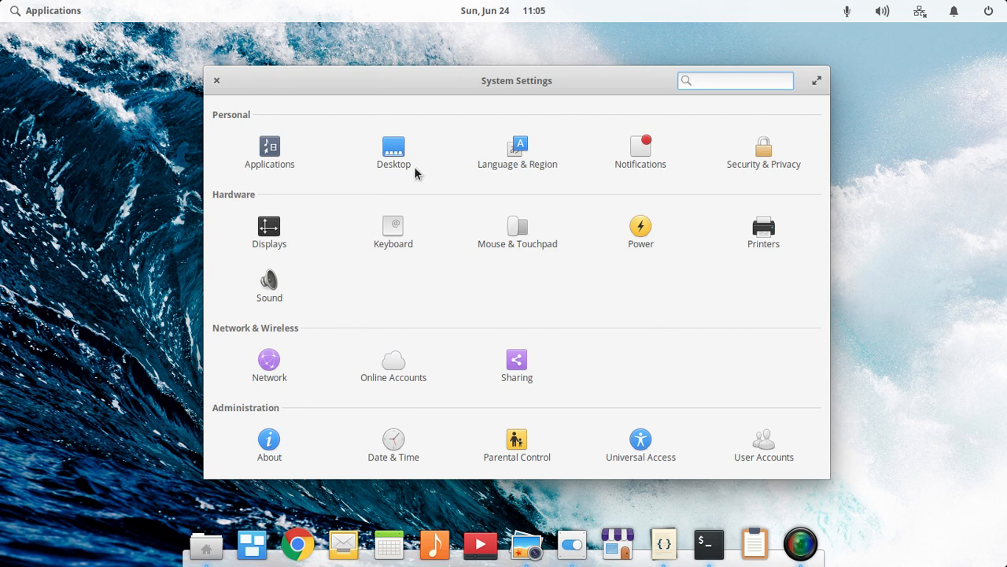
Step: Visit the Sound and Printers settings pages, returning to All Settings after each
click(735, 80)
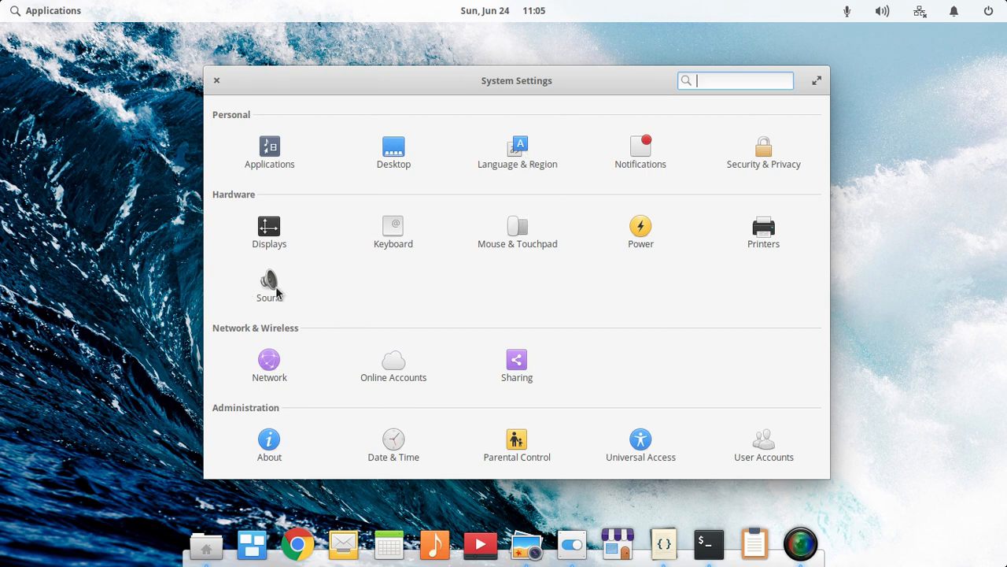
click(269, 283)
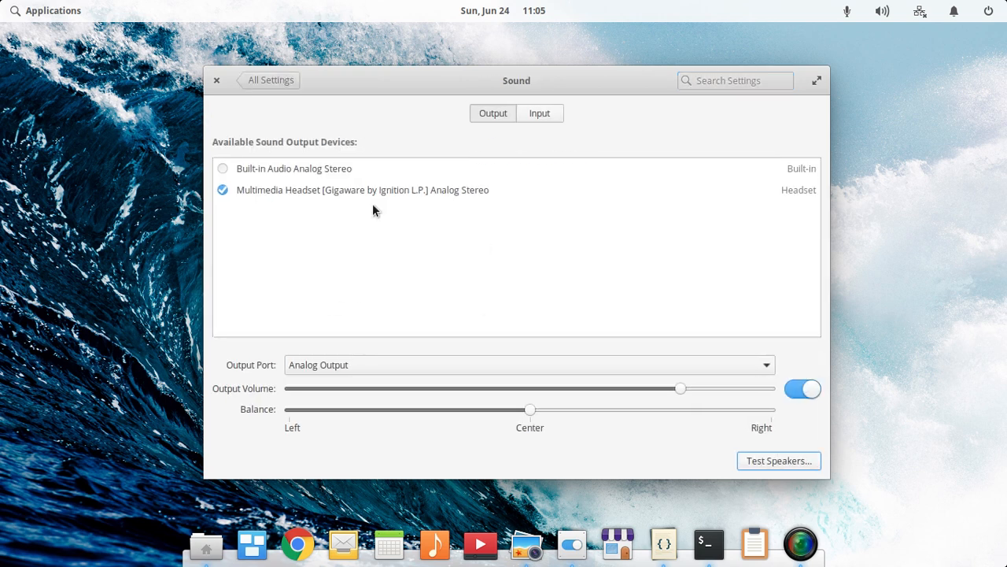
click(271, 79)
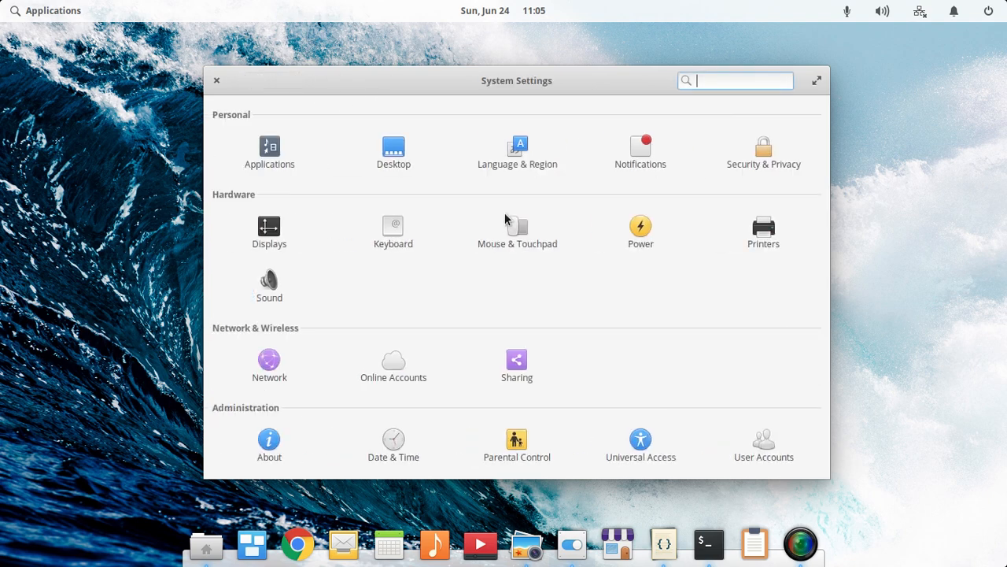
click(762, 228)
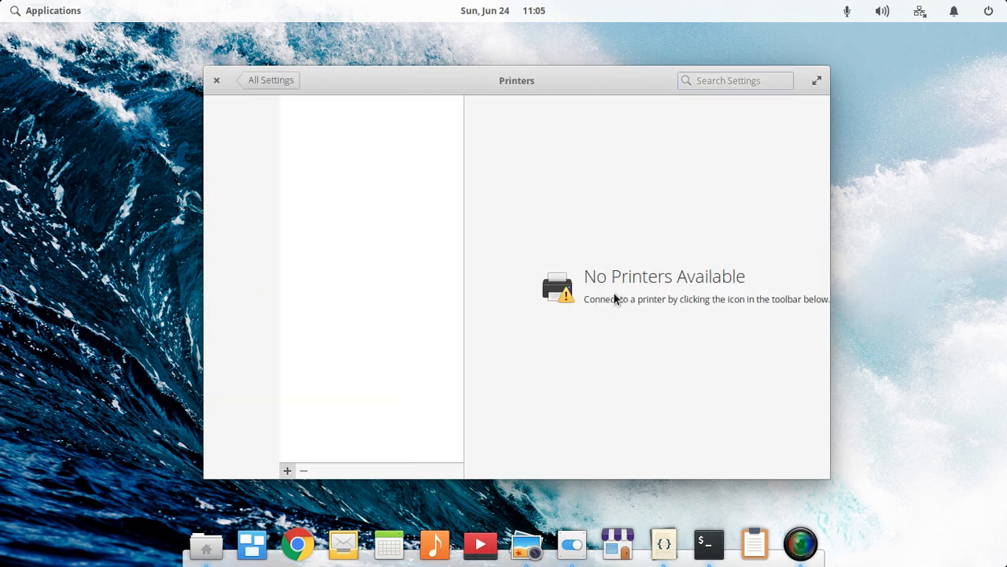
click(270, 78)
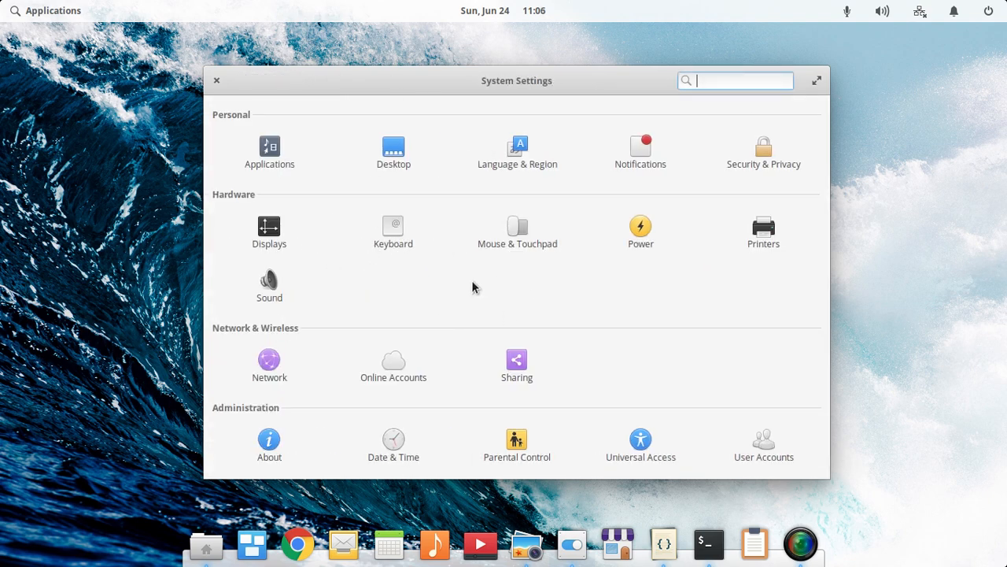
mouse_move(269, 226)
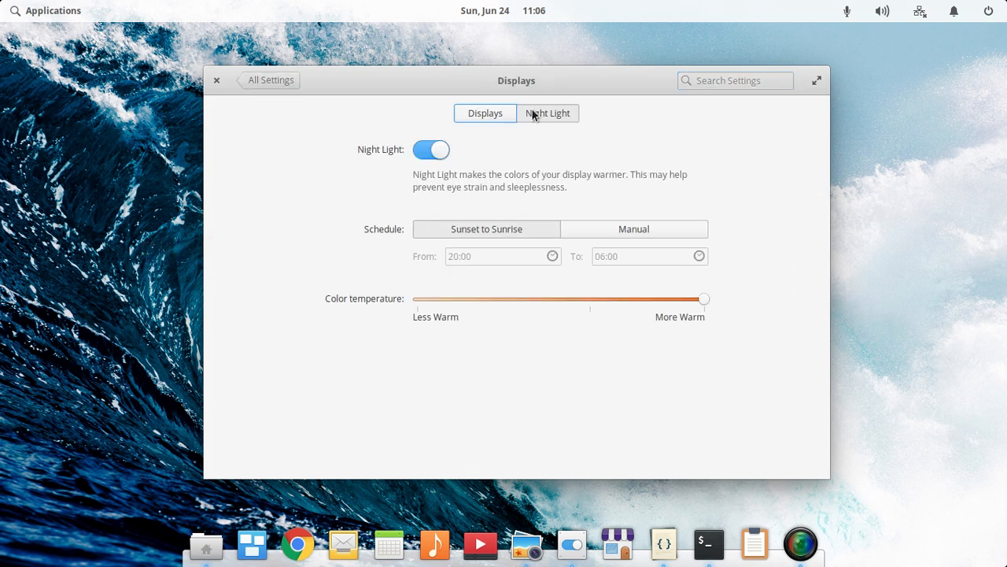
mouse_move(484, 183)
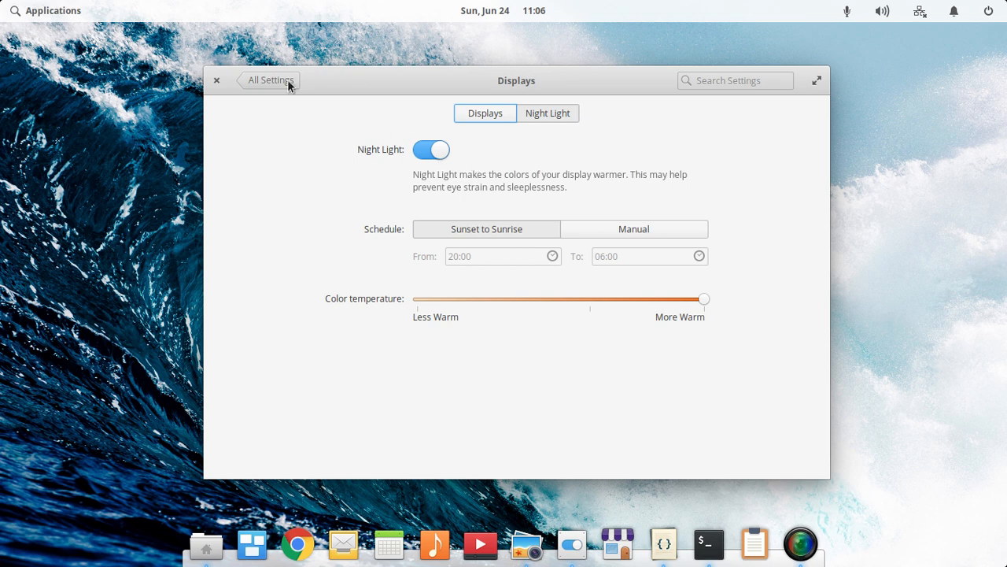
Step: Set the sunset mountain photo as the desktop wallpaper and hide the settings window
click(271, 79)
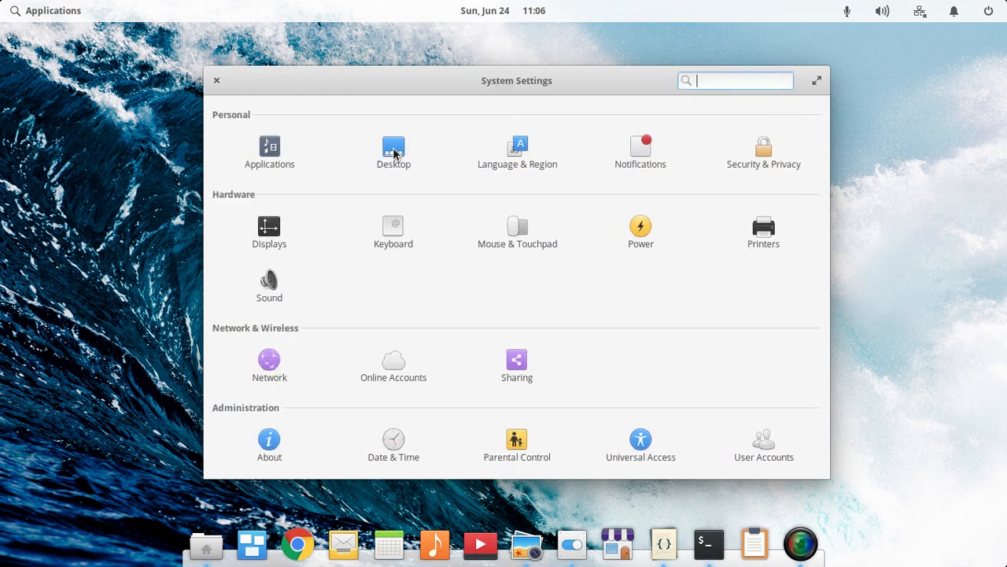
click(393, 150)
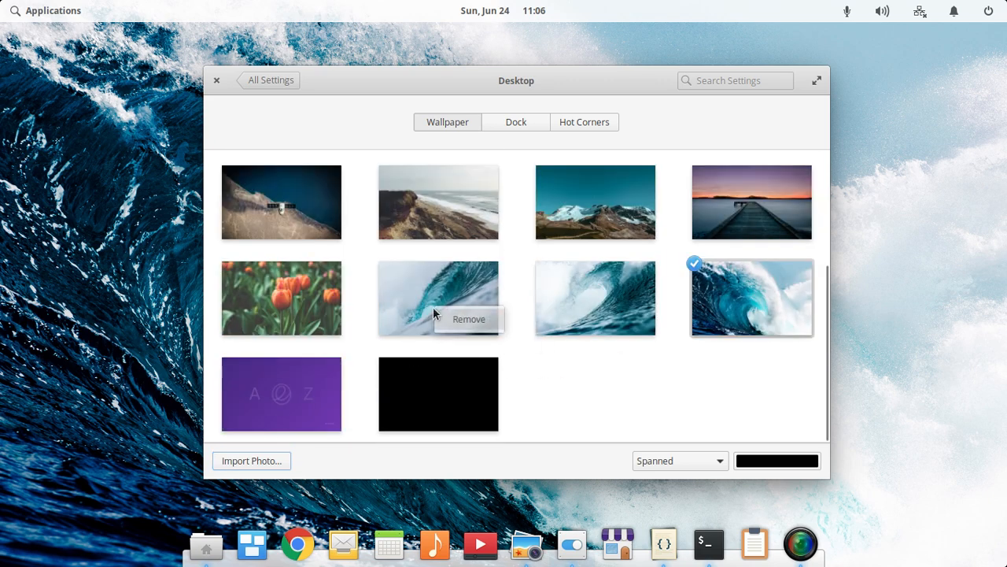
click(469, 318)
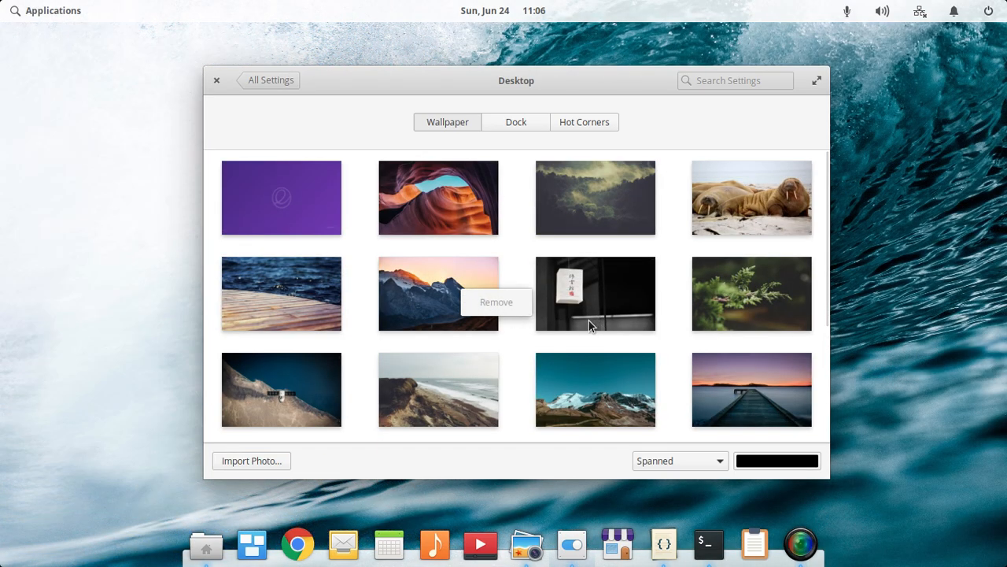
mouse_move(447, 309)
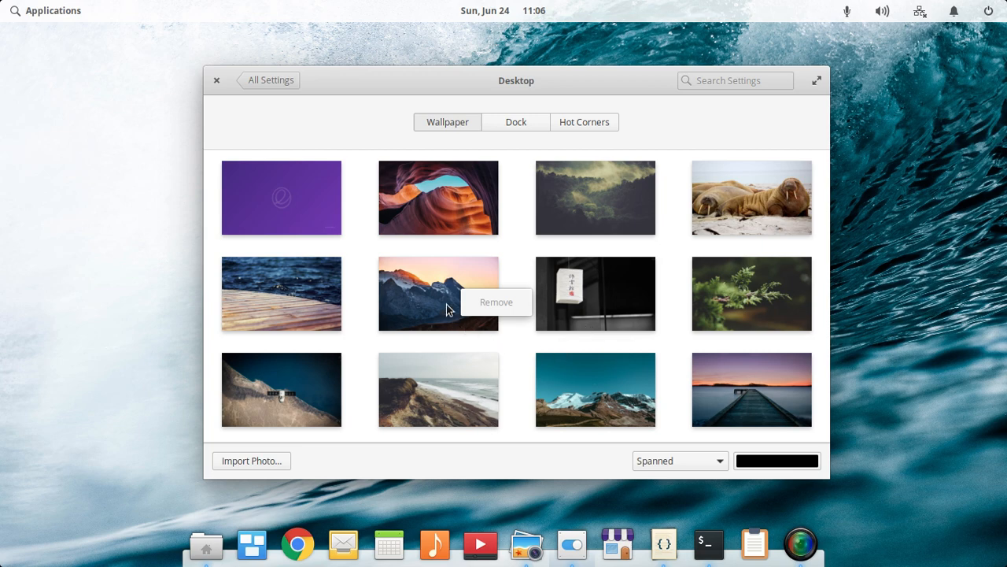
click(437, 293)
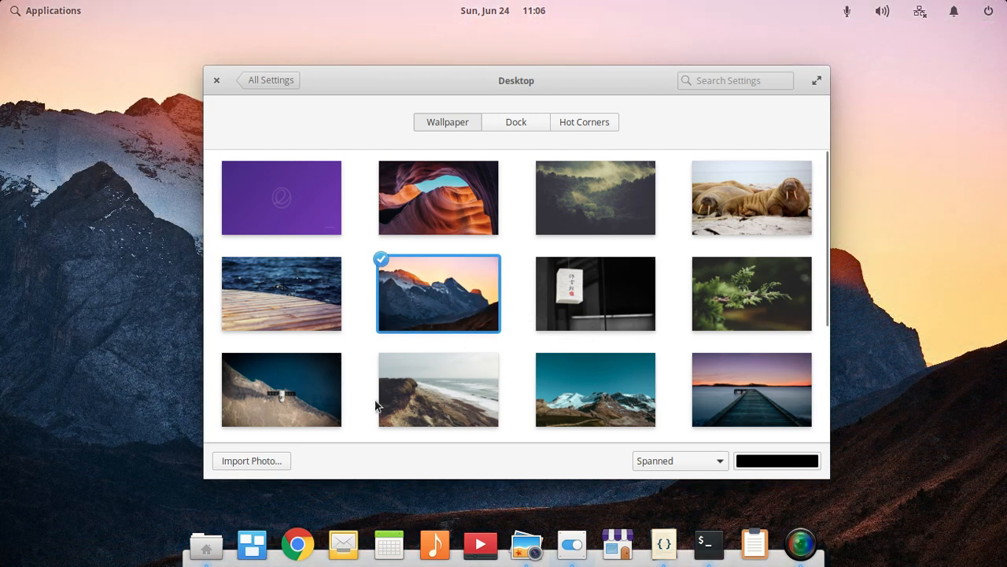
mouse_move(800, 543)
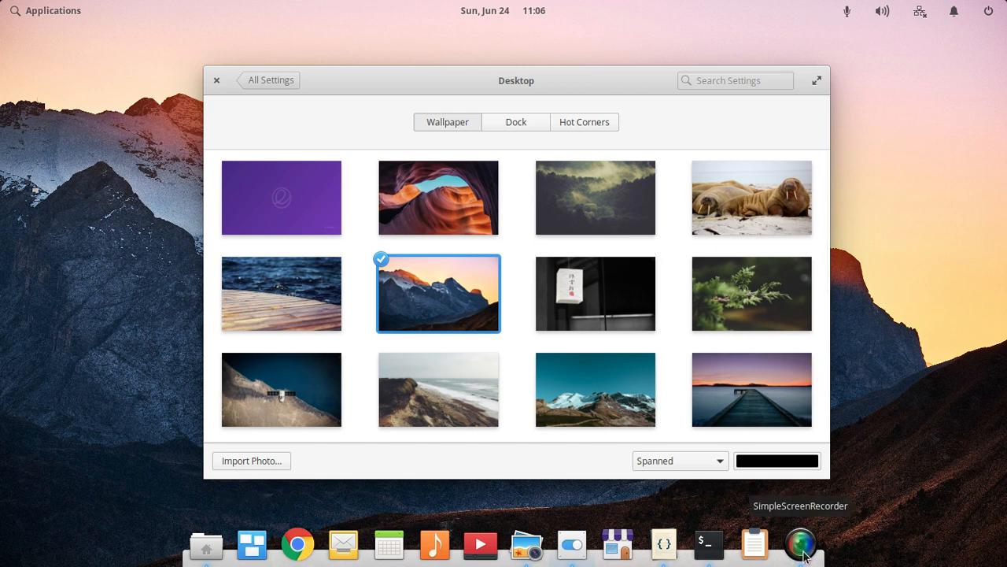
click(217, 79)
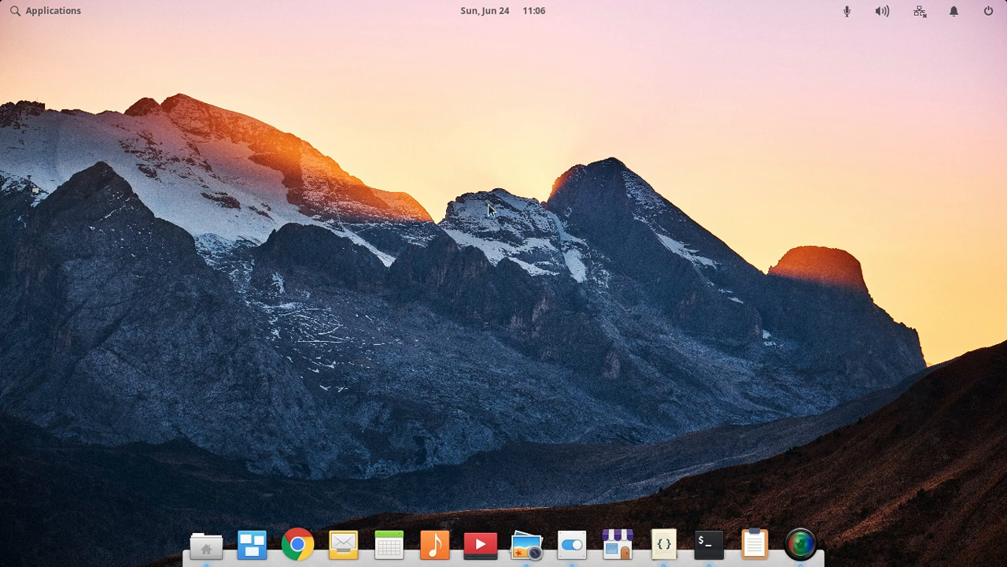
mouse_move(571, 545)
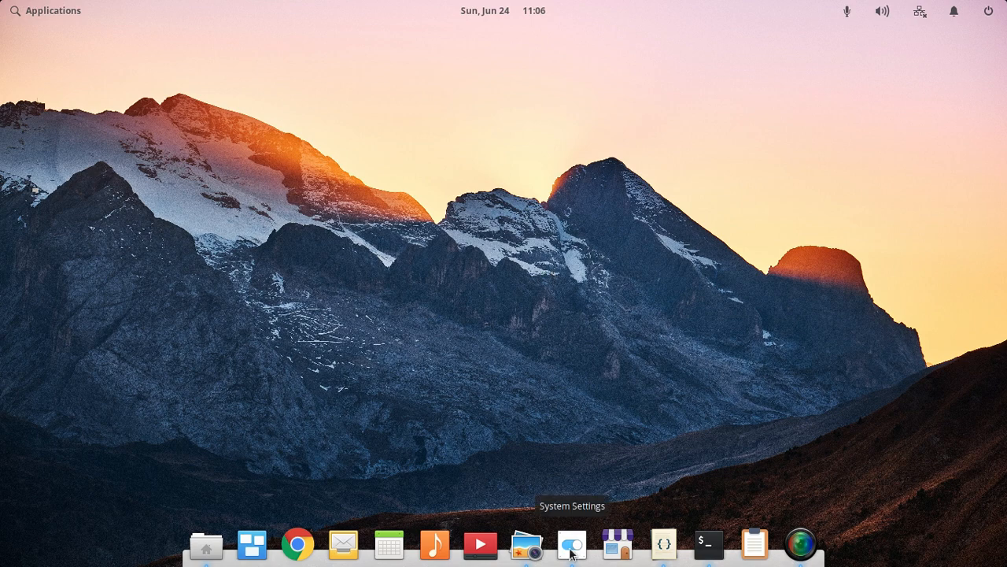
Step: Try the misty forest and canyon photos as wallpaper, hiding the window to view each
click(572, 545)
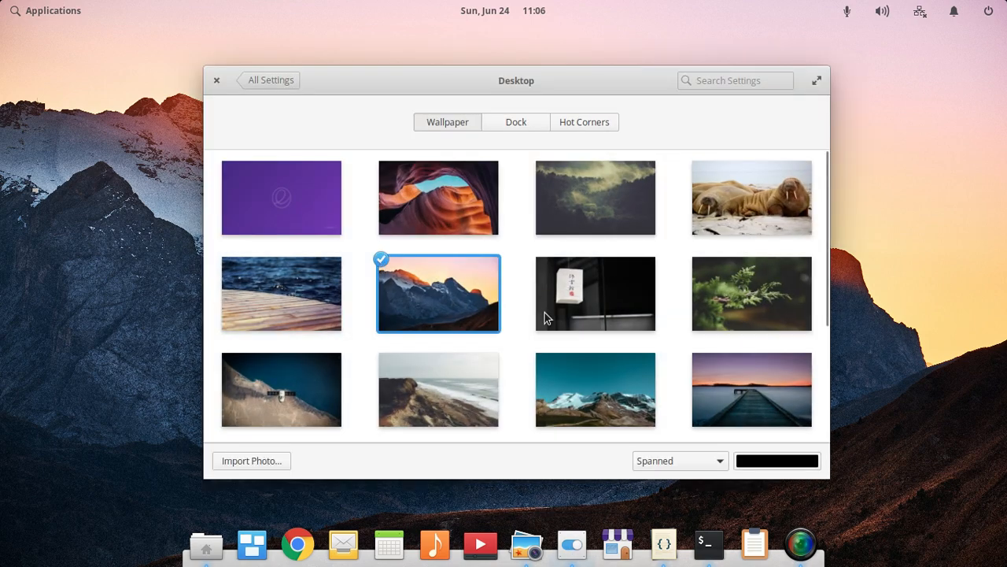
mouse_move(482, 333)
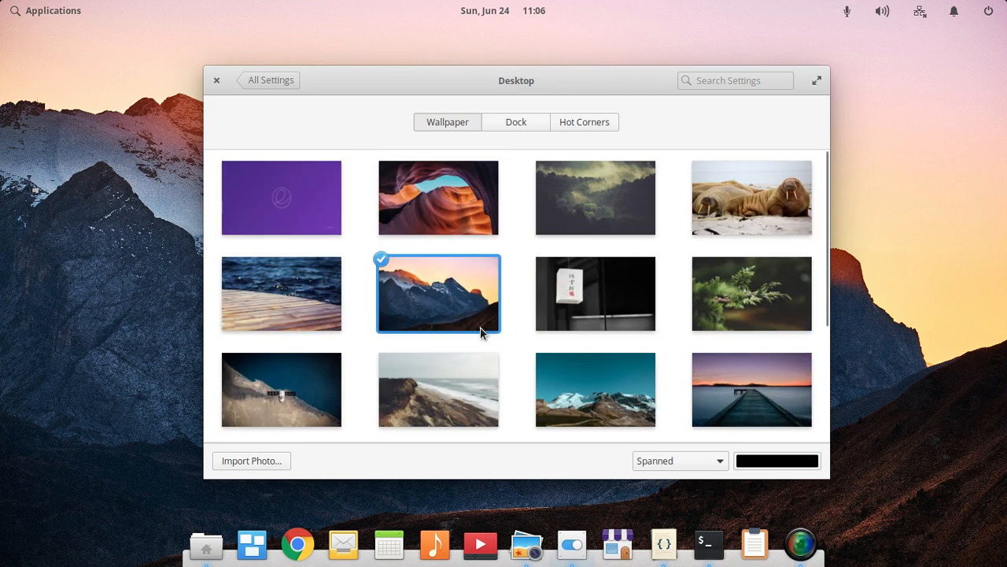
click(595, 198)
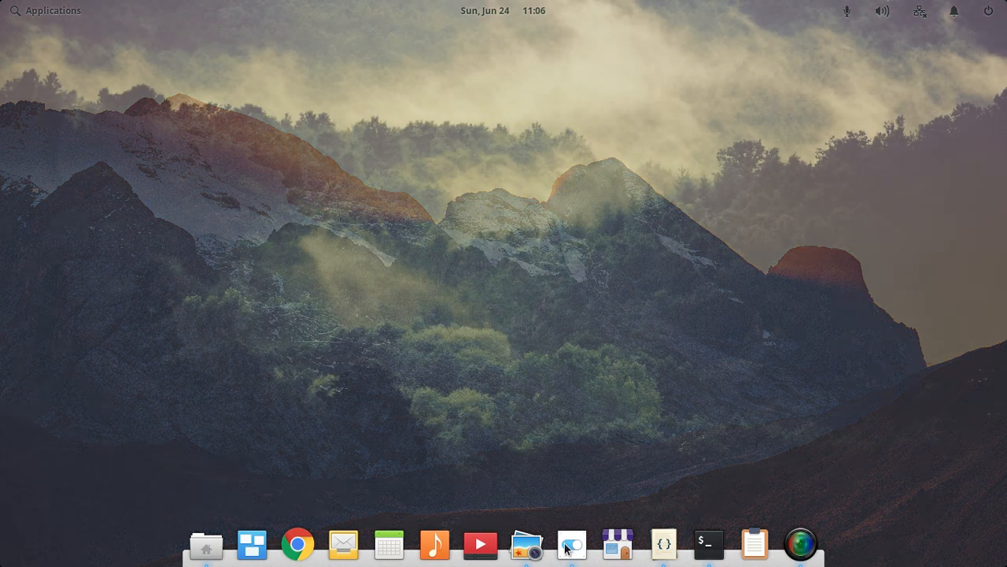
click(572, 545)
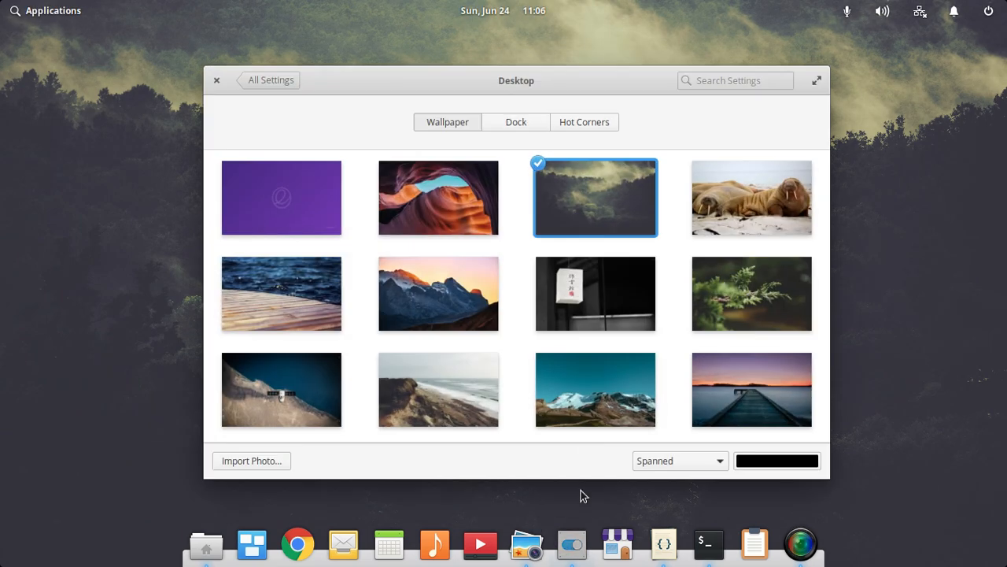
click(438, 197)
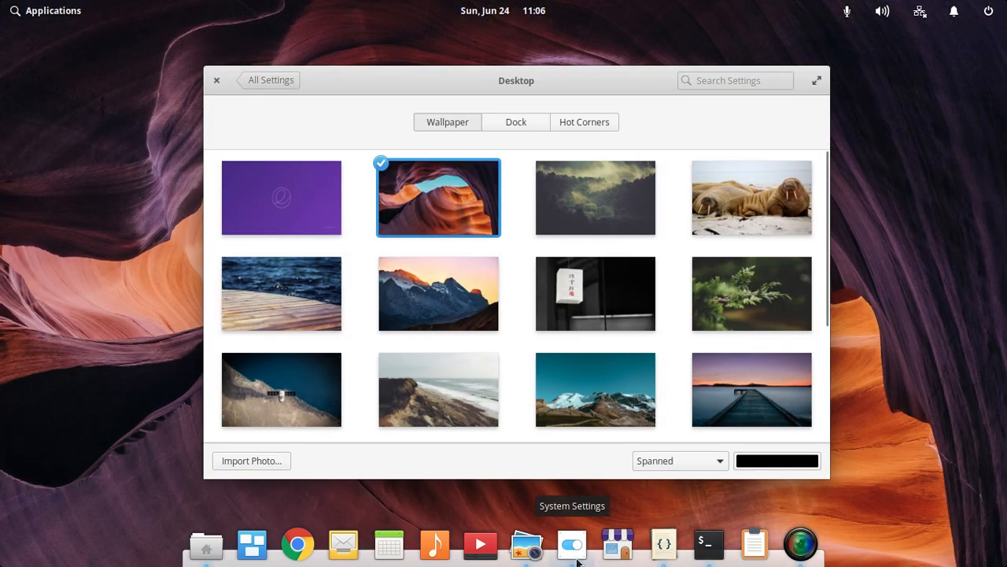
click(217, 78)
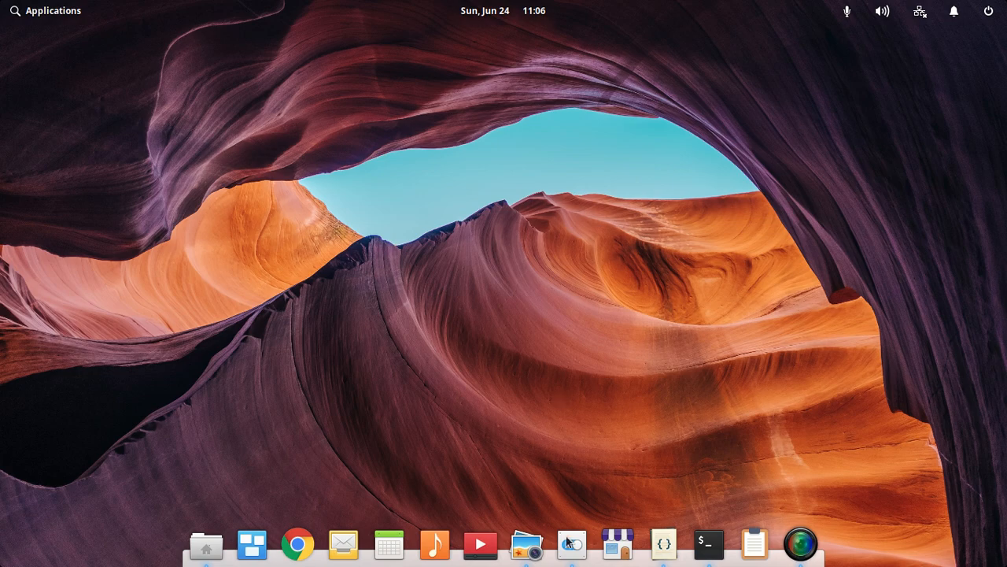
Step: Set the walrus beach photo as wallpaper and put the settings window away
click(571, 544)
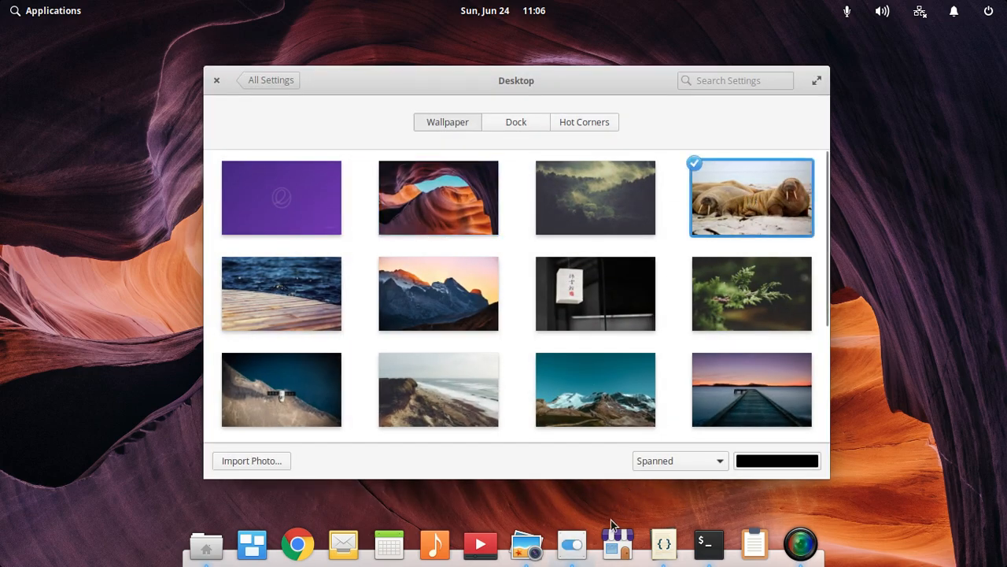
click(217, 79)
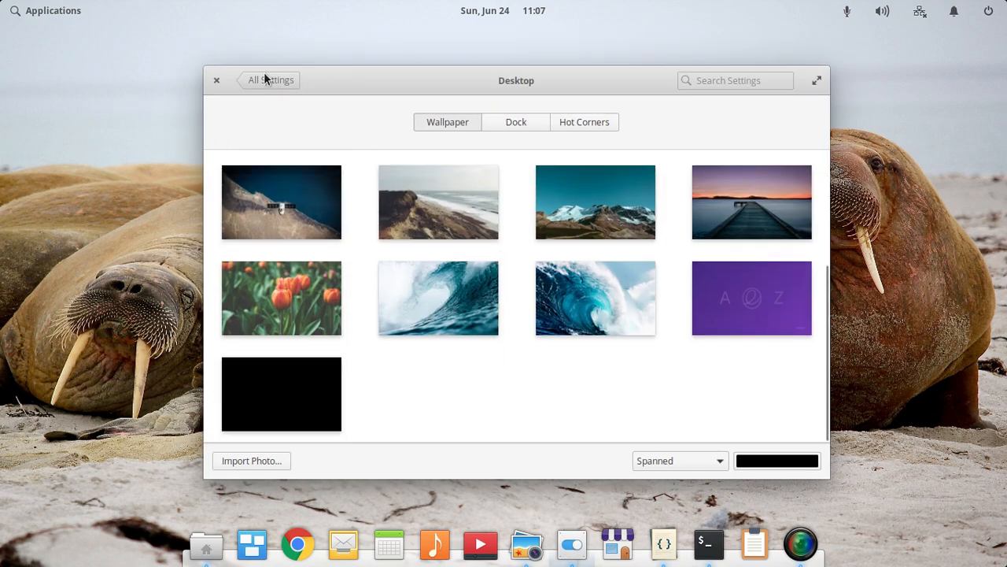
click(217, 81)
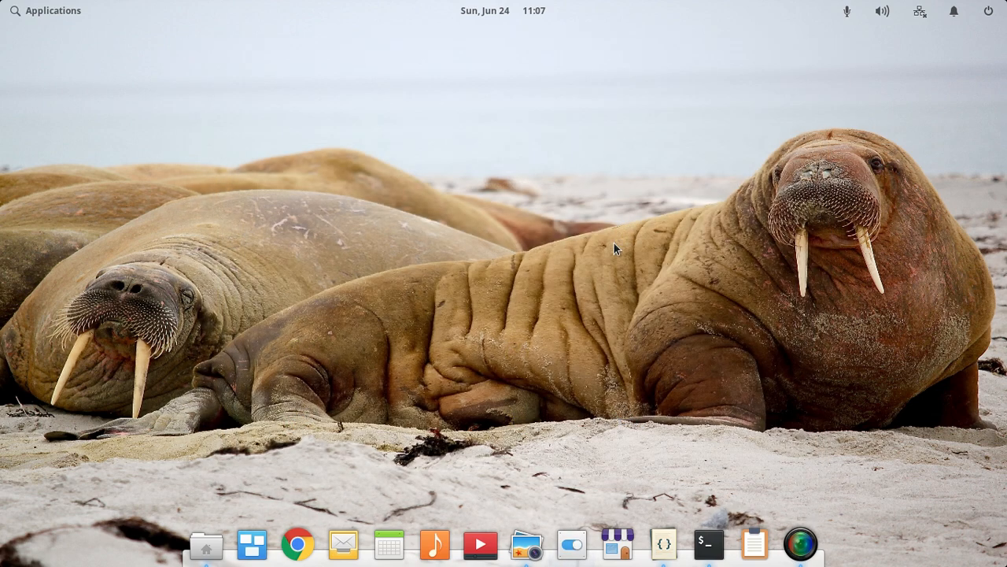
click(799, 545)
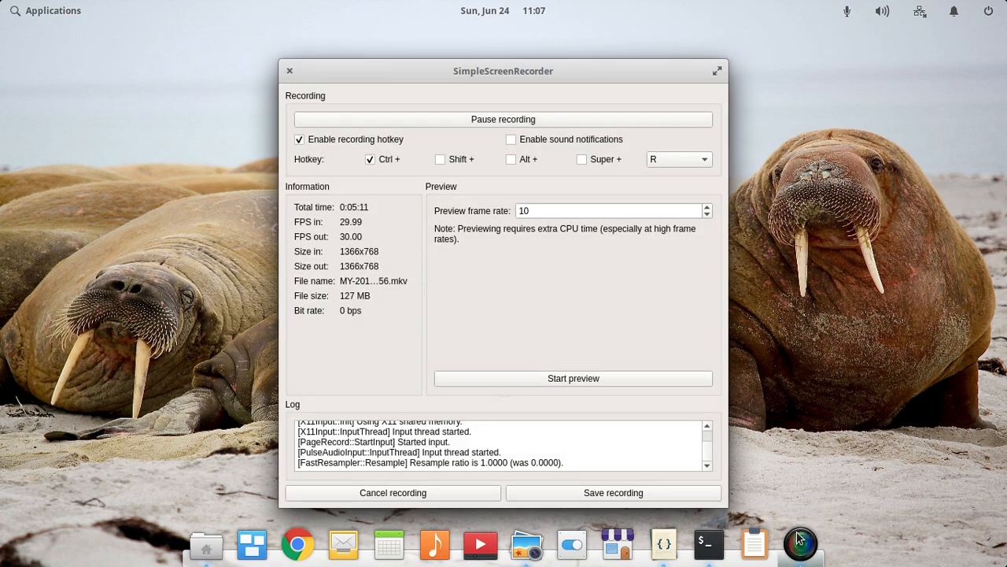